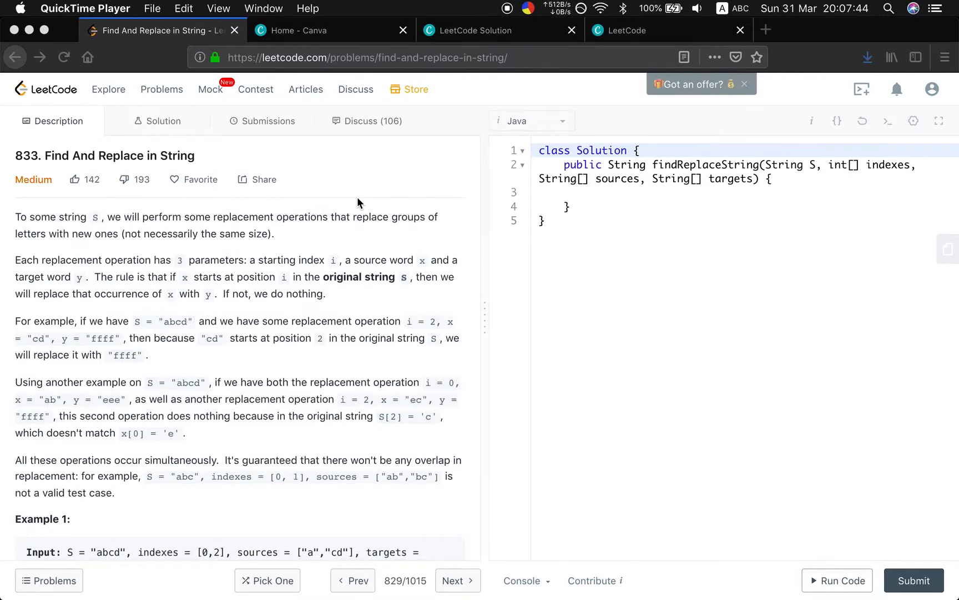
Scroll the problem description down until Example 1 and Example 2 are visible.
scroll("down", 3)
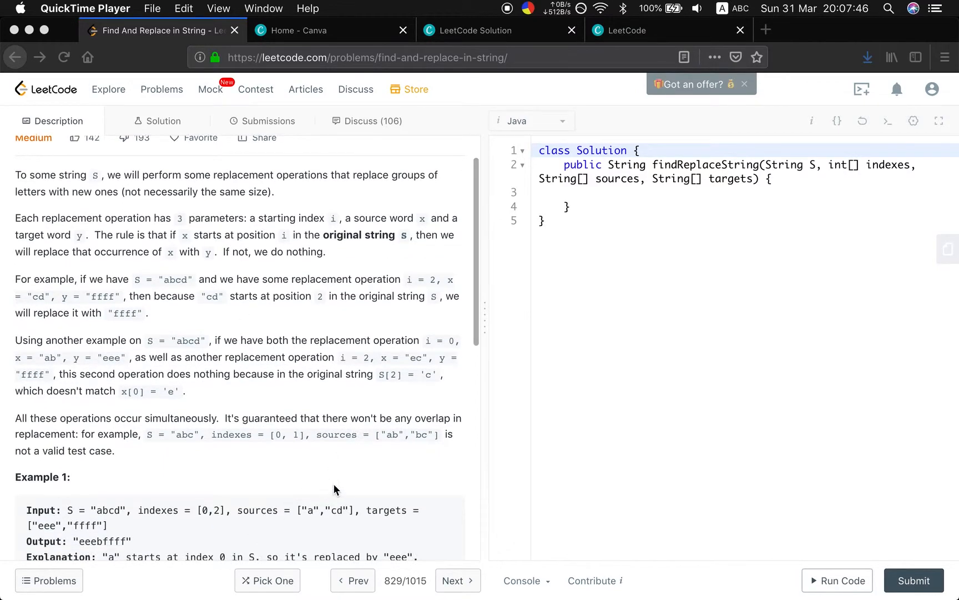
scroll("down", 3)
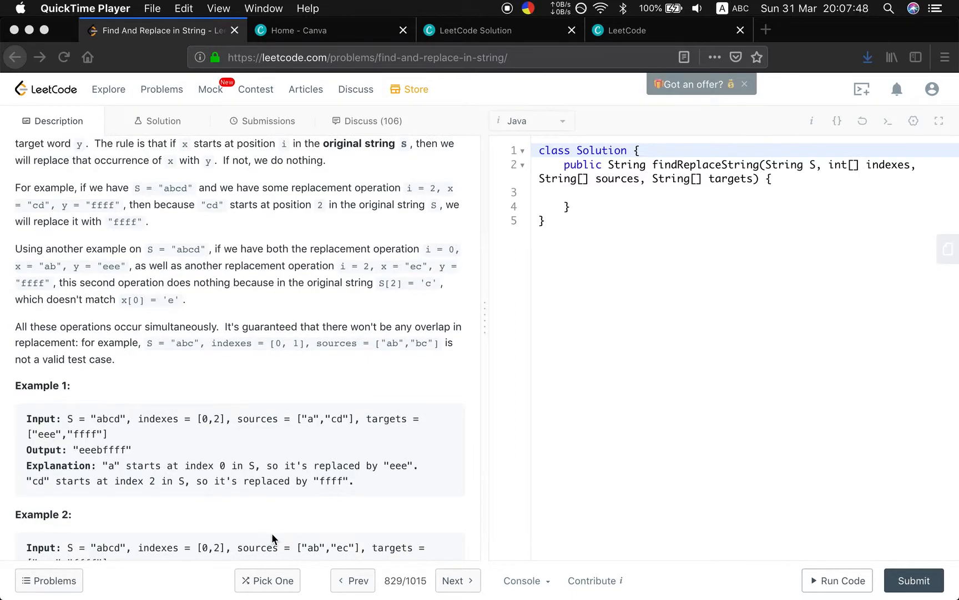
scroll("down", 3)
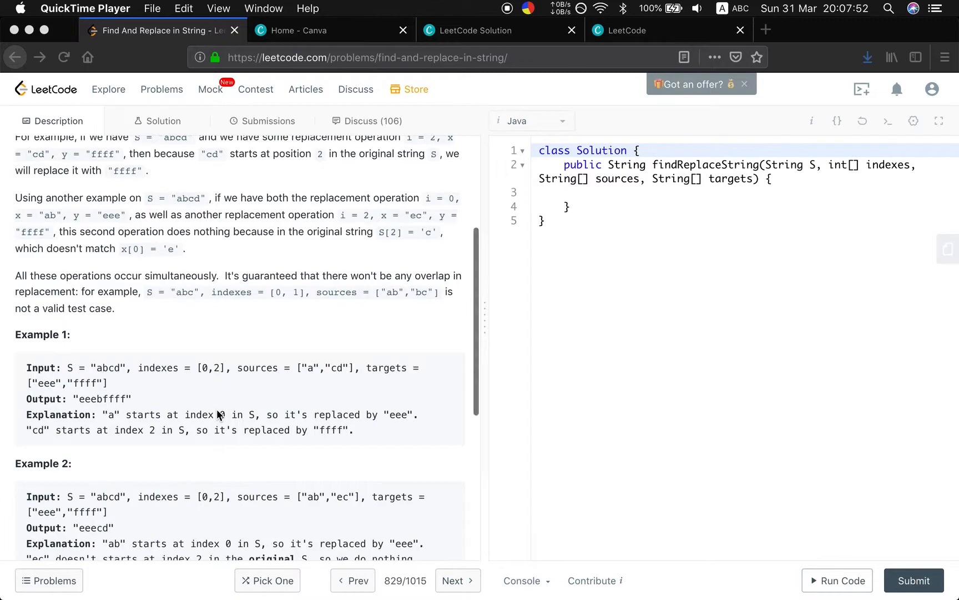
scroll("down", 3)
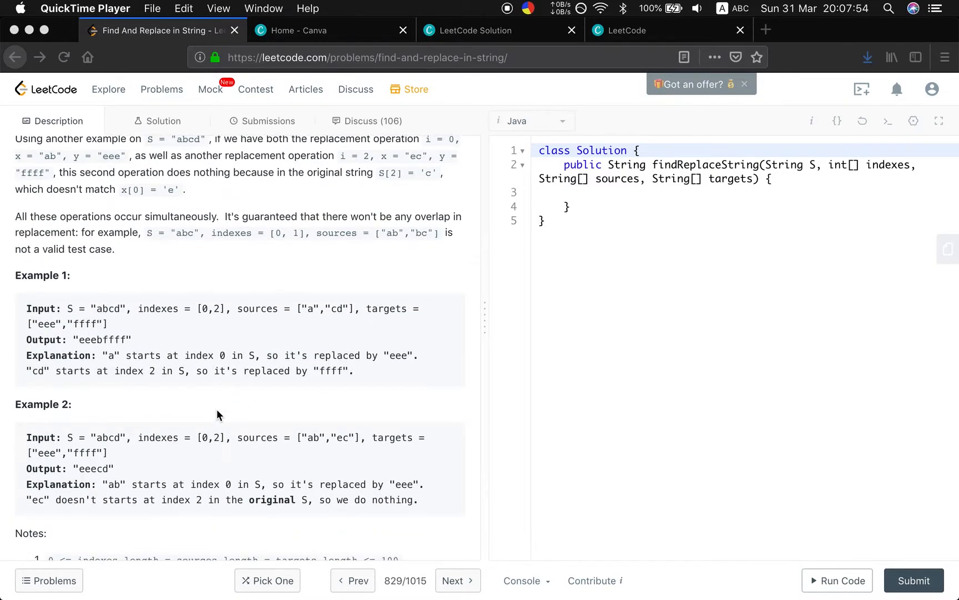
mouse_move(308, 322)
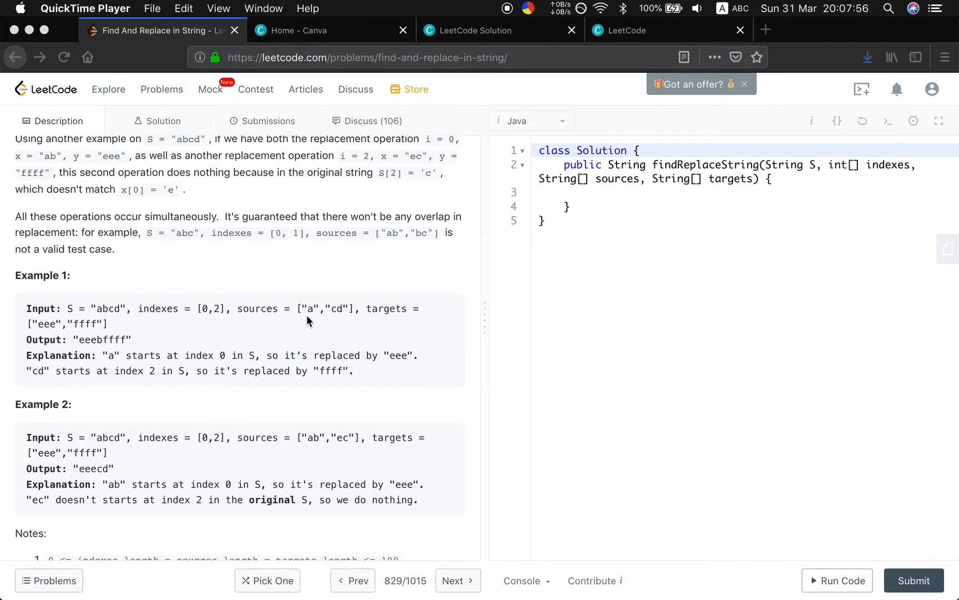
mouse_move(153, 329)
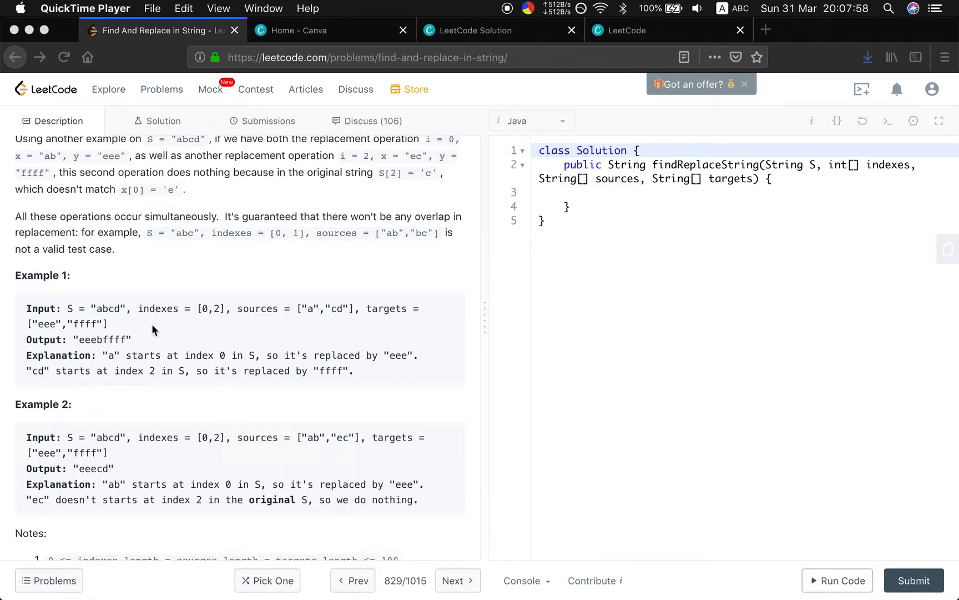
mouse_move(139, 360)
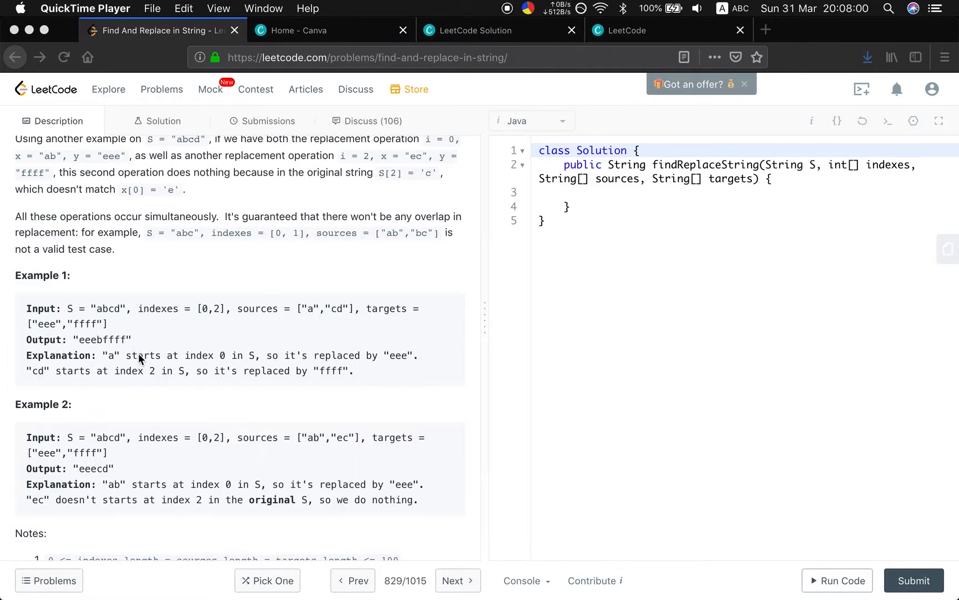
mouse_move(179, 323)
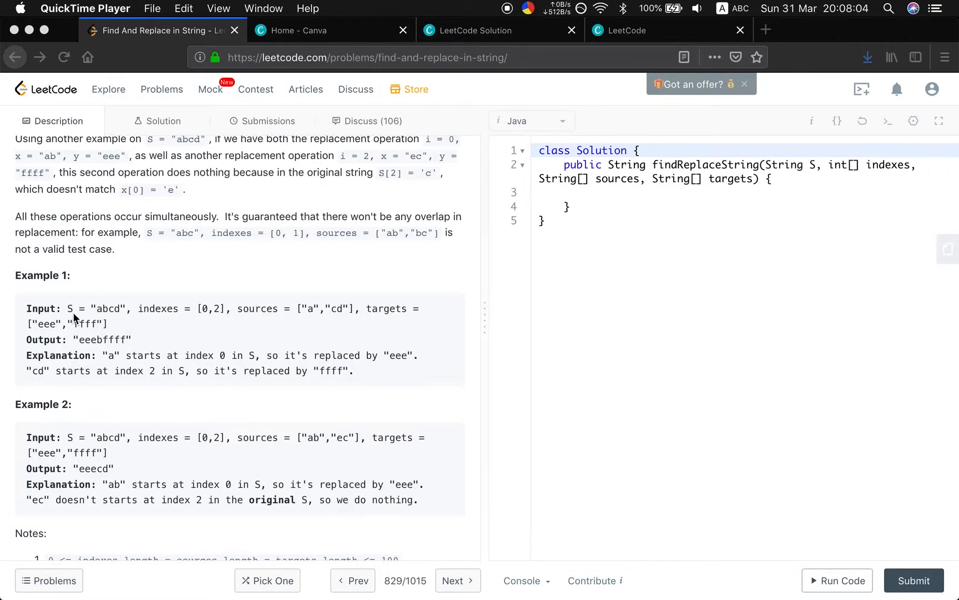
mouse_move(122, 331)
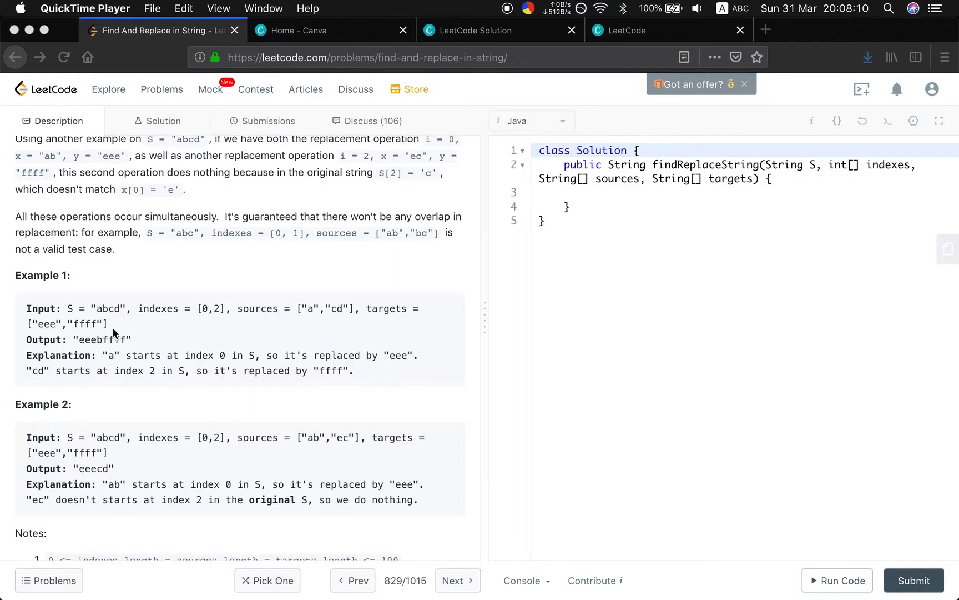
mouse_move(317, 324)
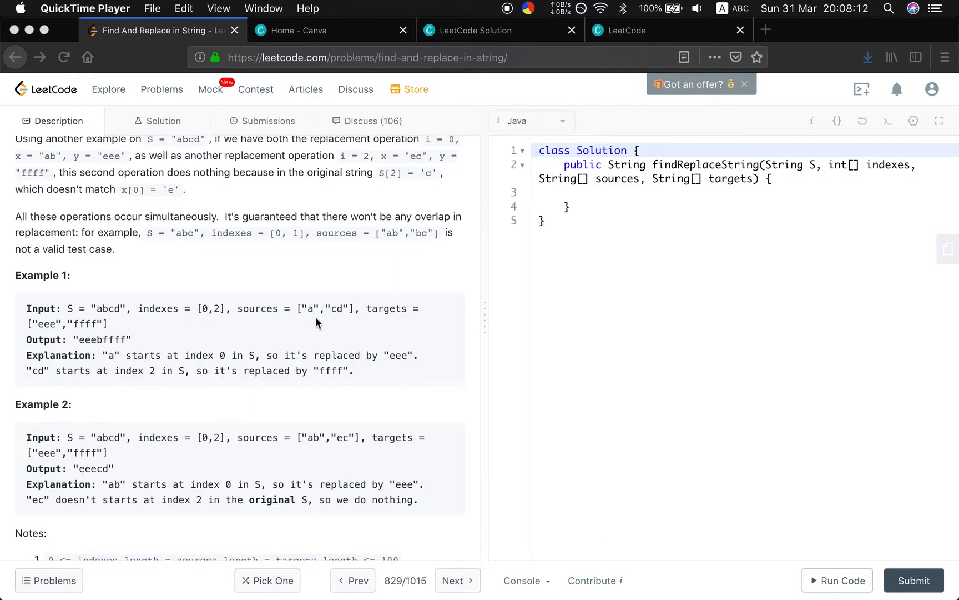
mouse_move(188, 324)
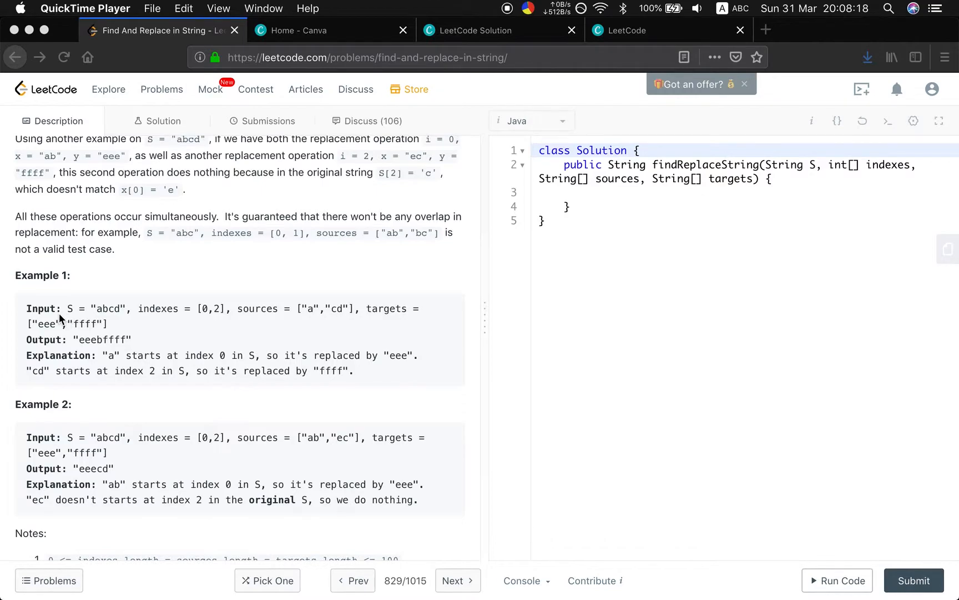
mouse_move(184, 324)
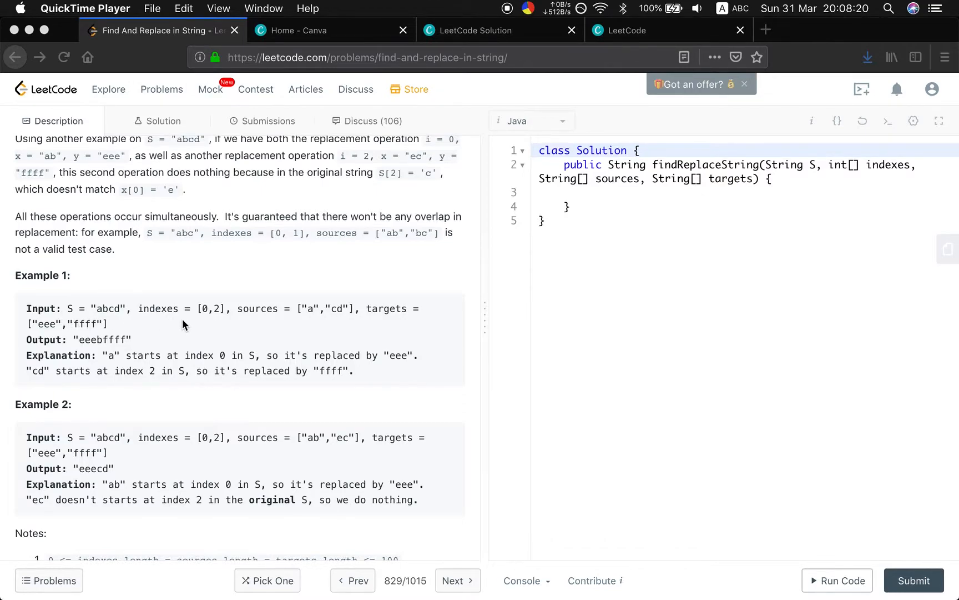
mouse_move(245, 361)
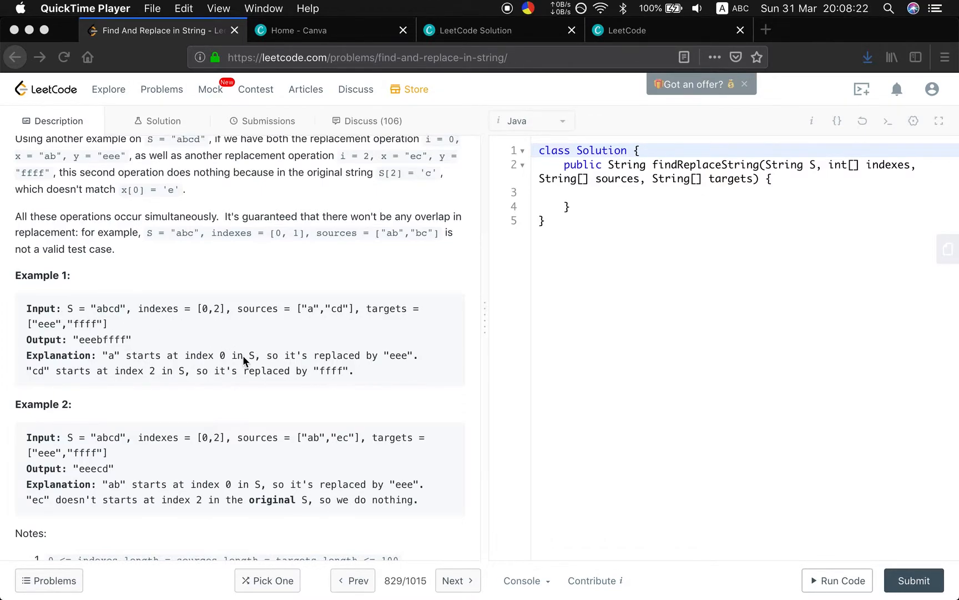
mouse_move(254, 371)
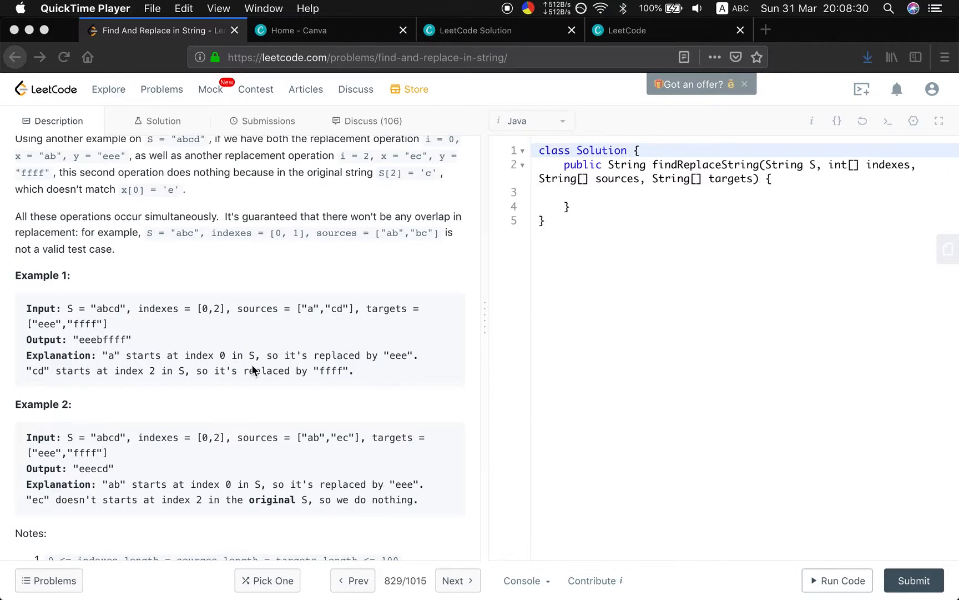
mouse_move(122, 324)
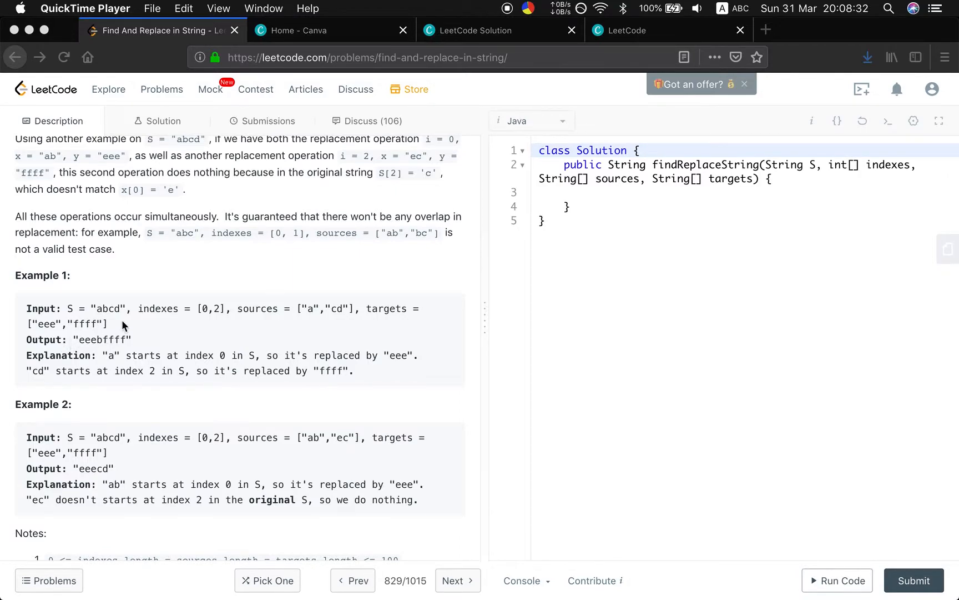
mouse_move(198, 325)
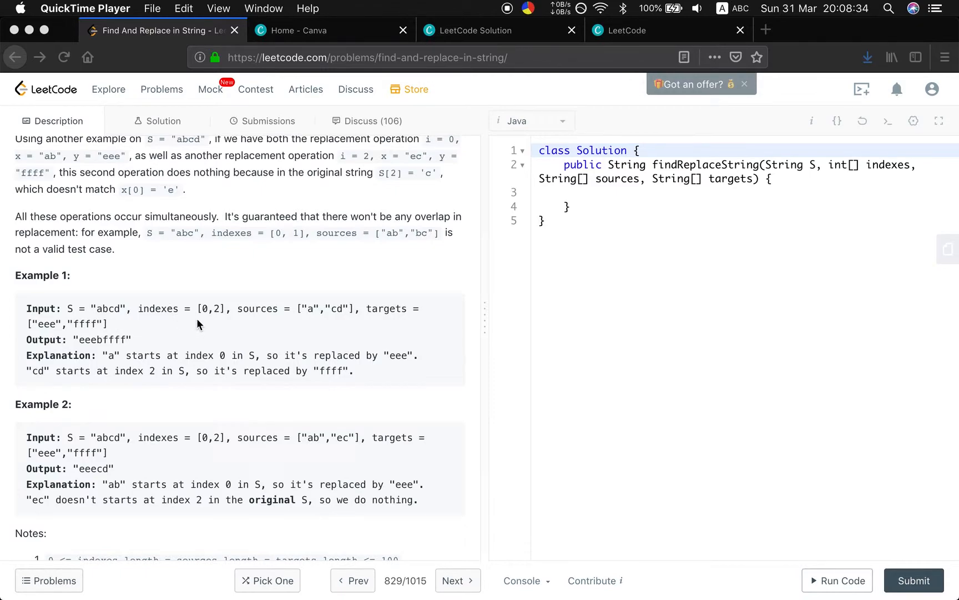
mouse_move(209, 341)
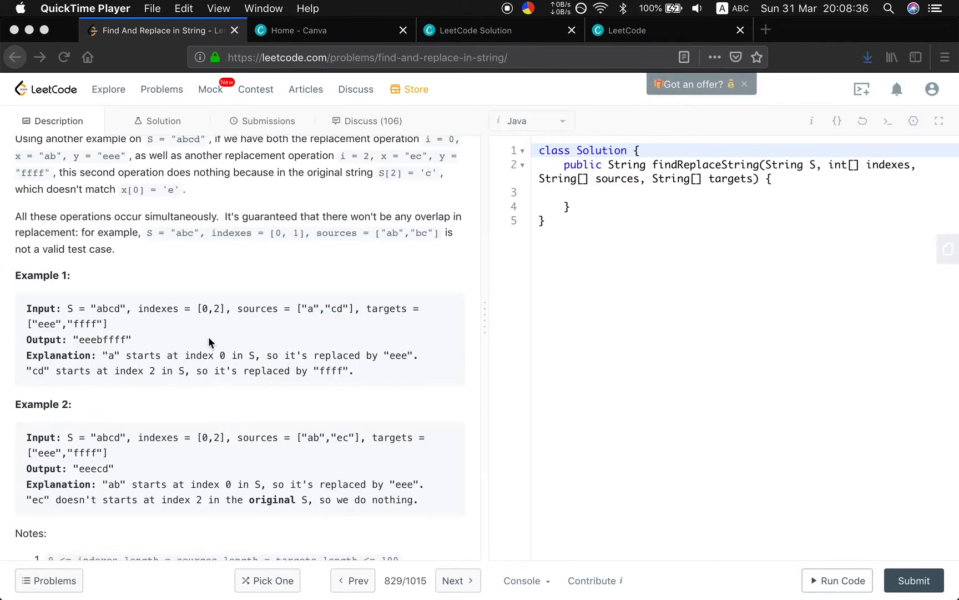
mouse_move(147, 323)
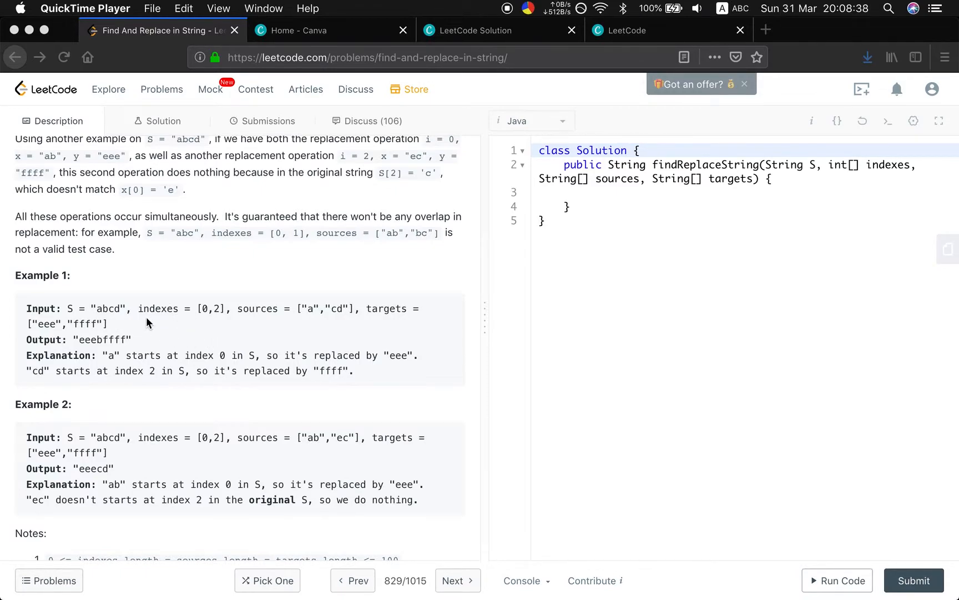
mouse_move(176, 361)
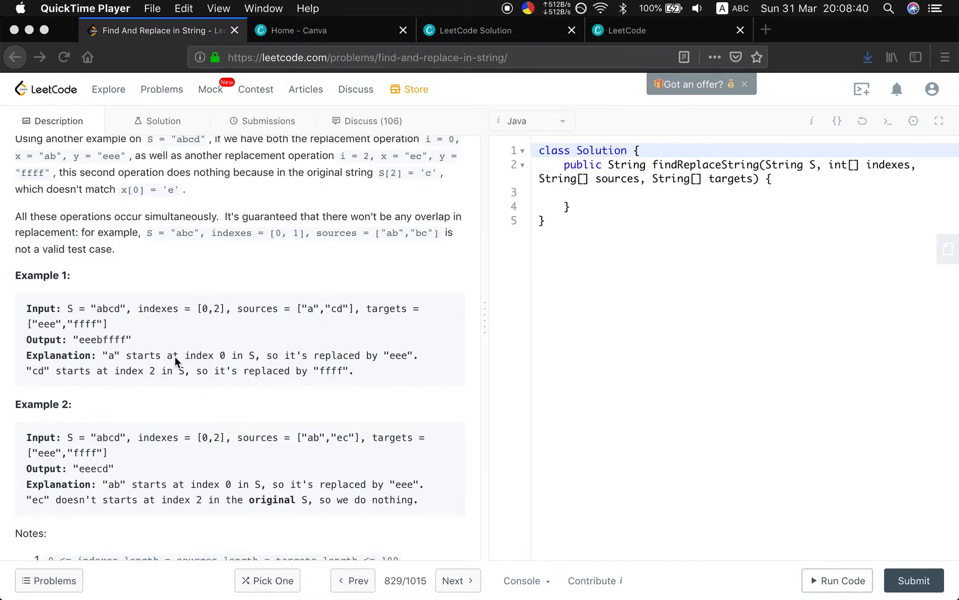
mouse_move(218, 323)
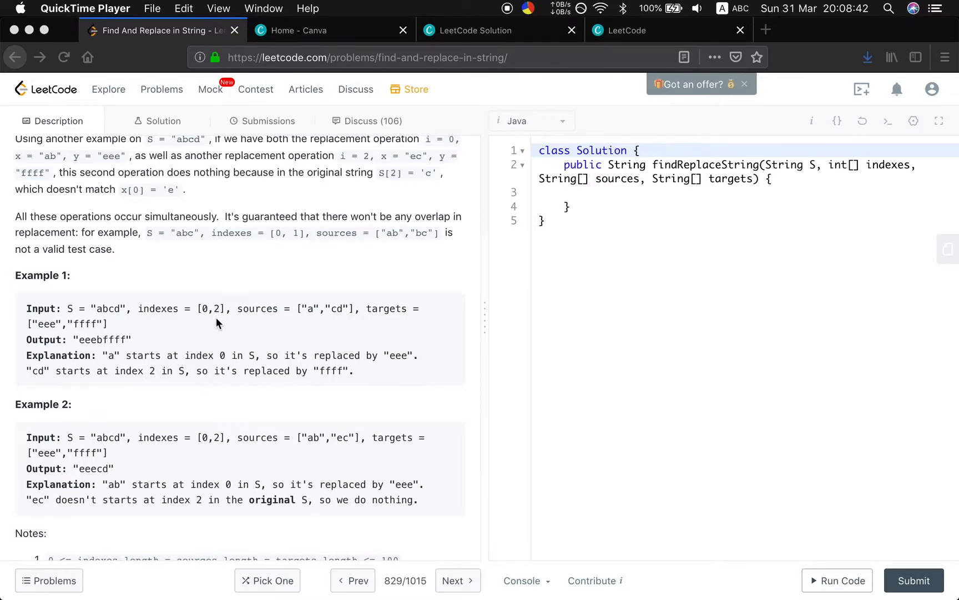
mouse_move(274, 312)
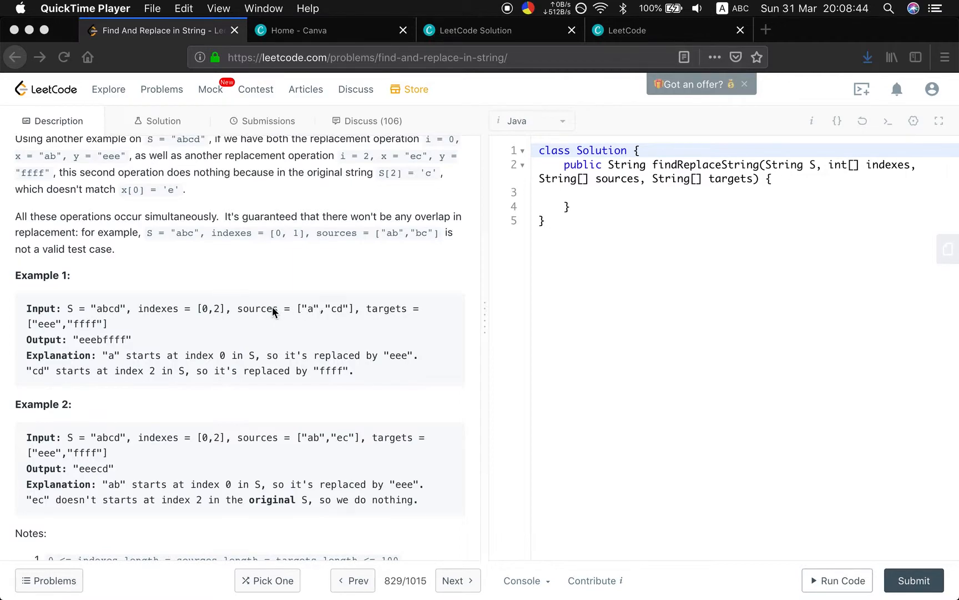
mouse_move(118, 330)
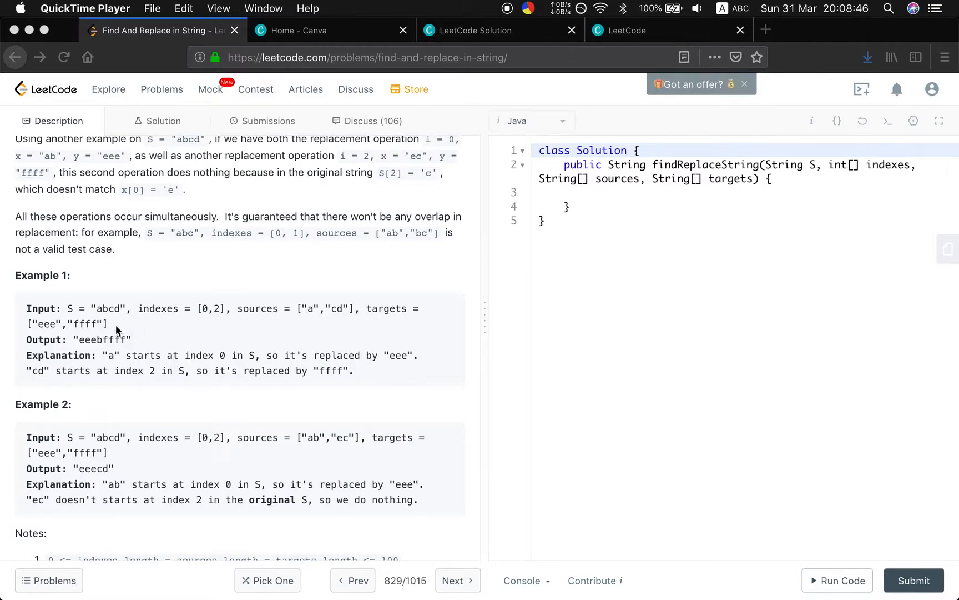
mouse_move(110, 319)
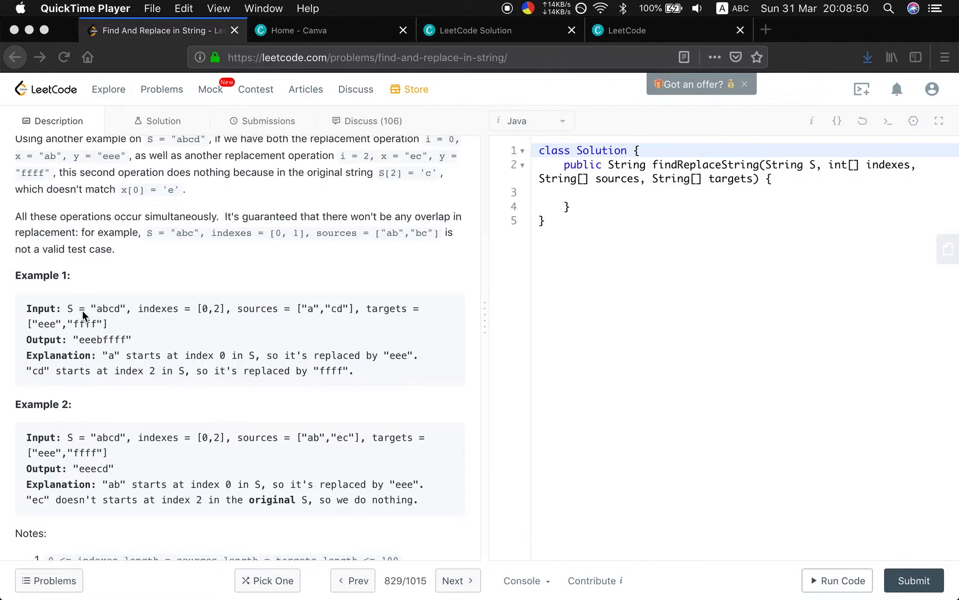
mouse_move(211, 319)
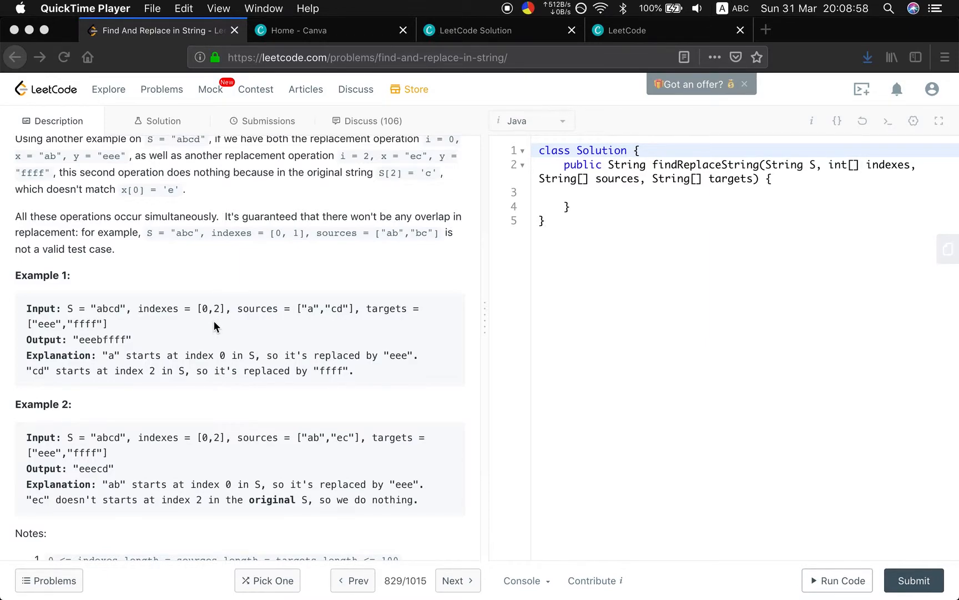
mouse_move(145, 326)
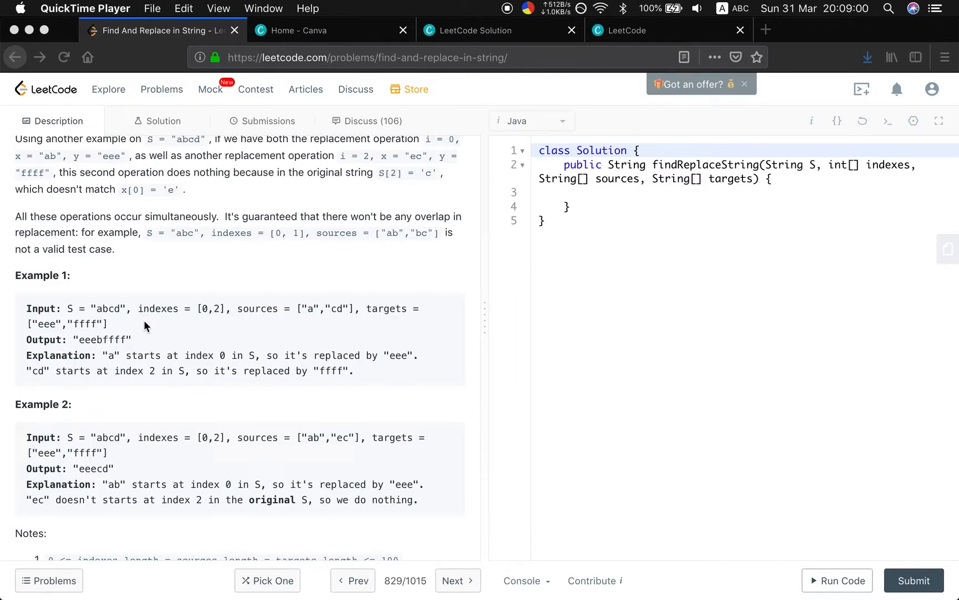
mouse_move(292, 330)
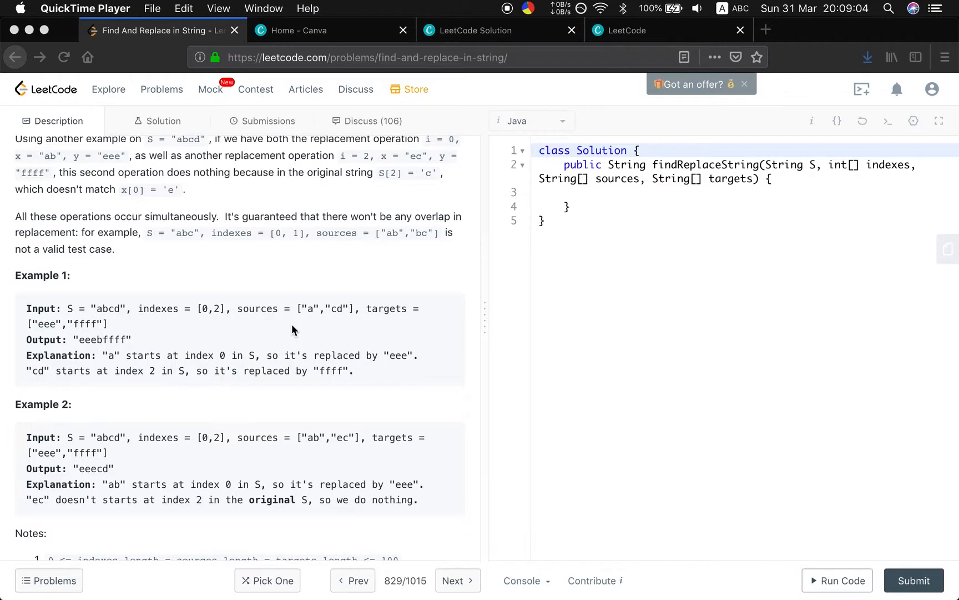
mouse_move(64, 318)
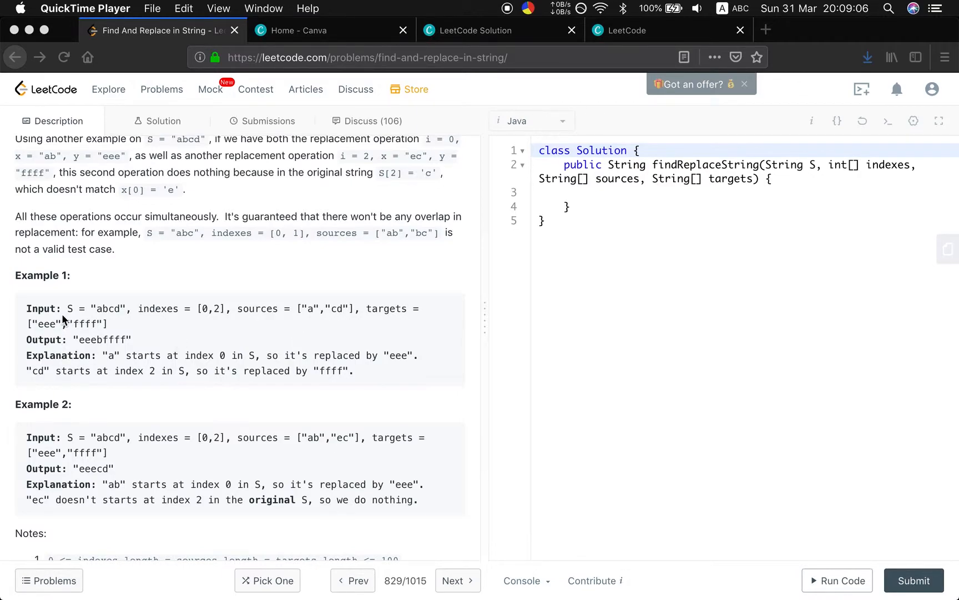
mouse_move(383, 313)
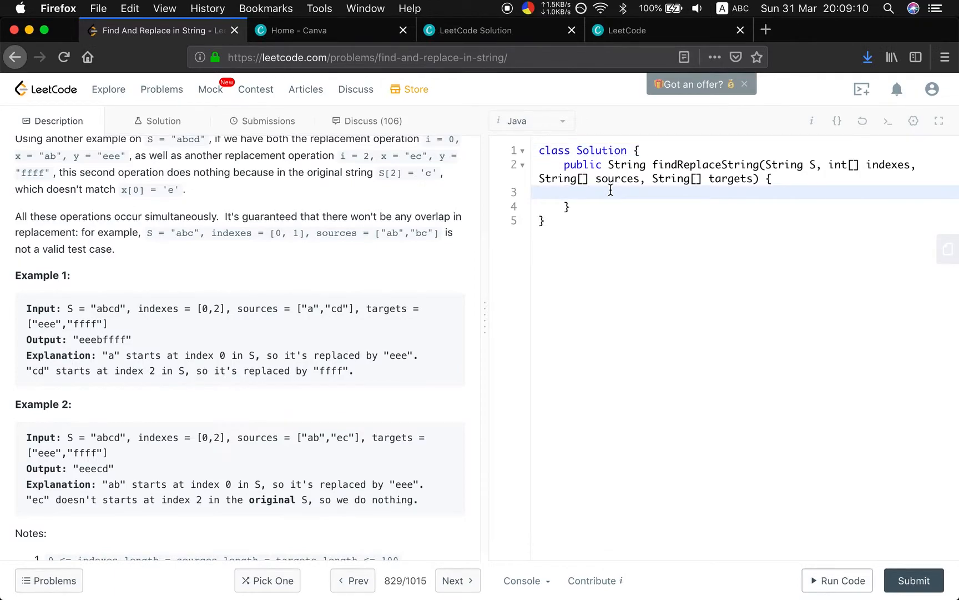
Type int n = S.length(), int[] match = new int[n], and Arrays.fill(match, -1).
type("int n =")
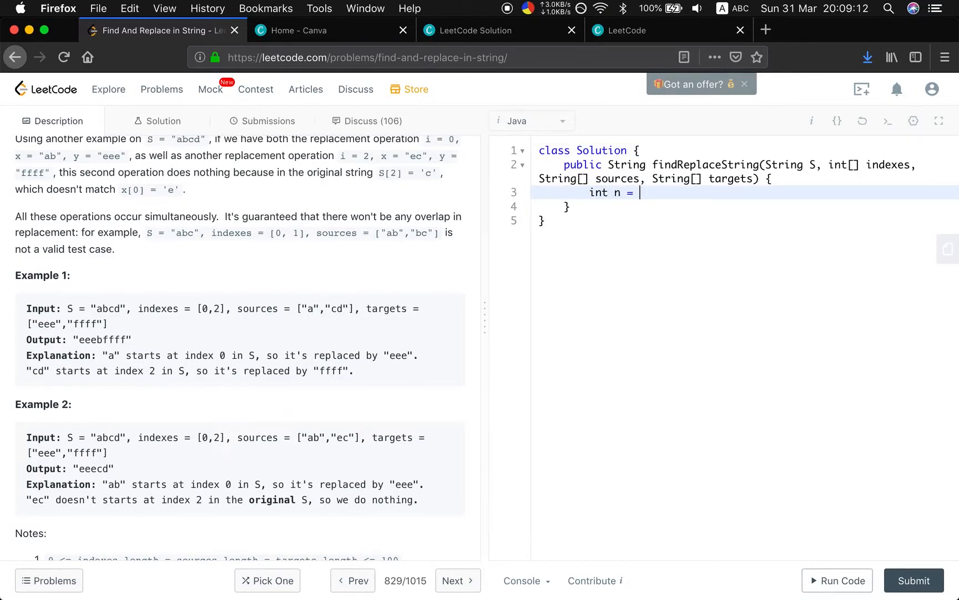
type("S.length();")
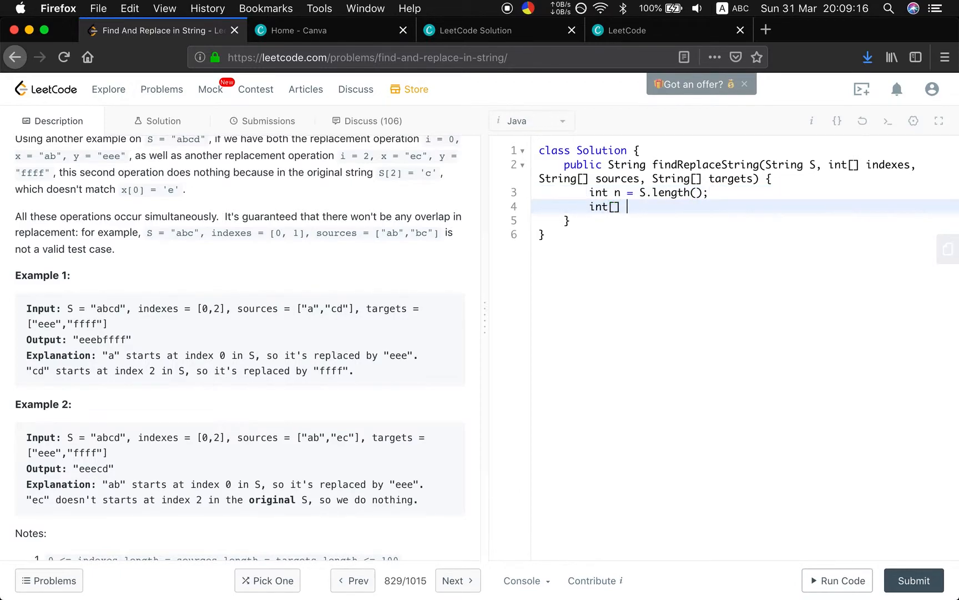
type("m")
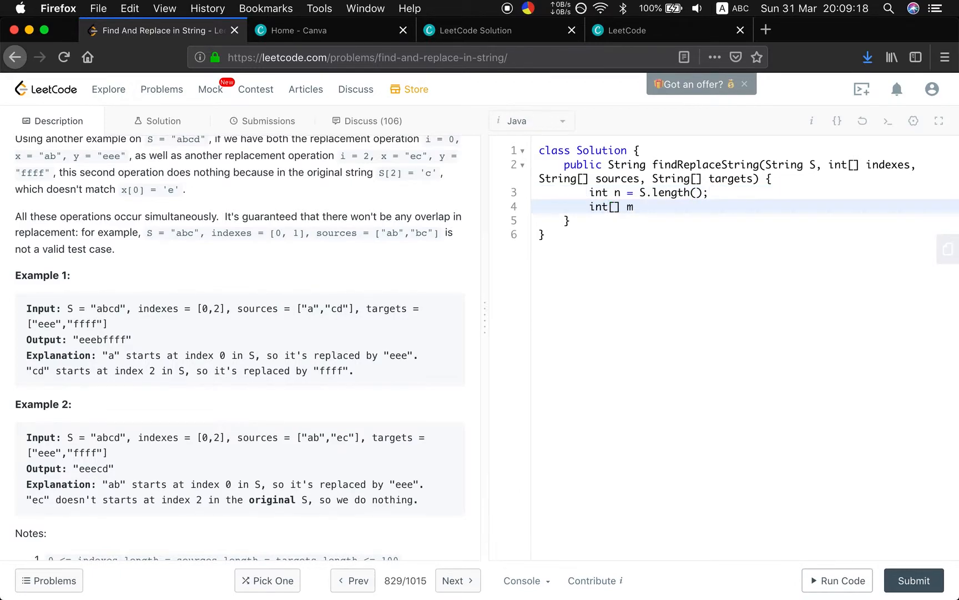
type("atch = new i")
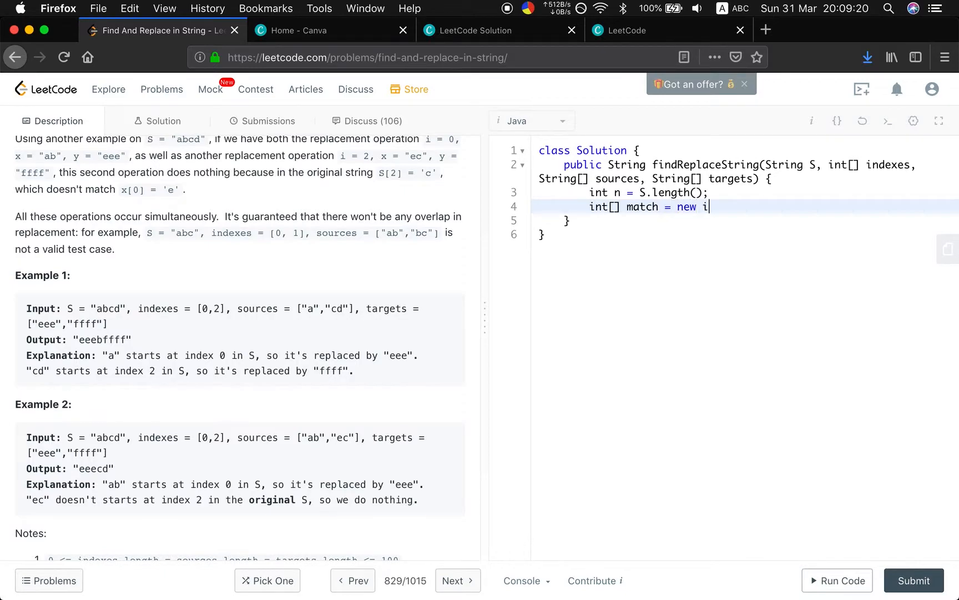
type("nt[n];")
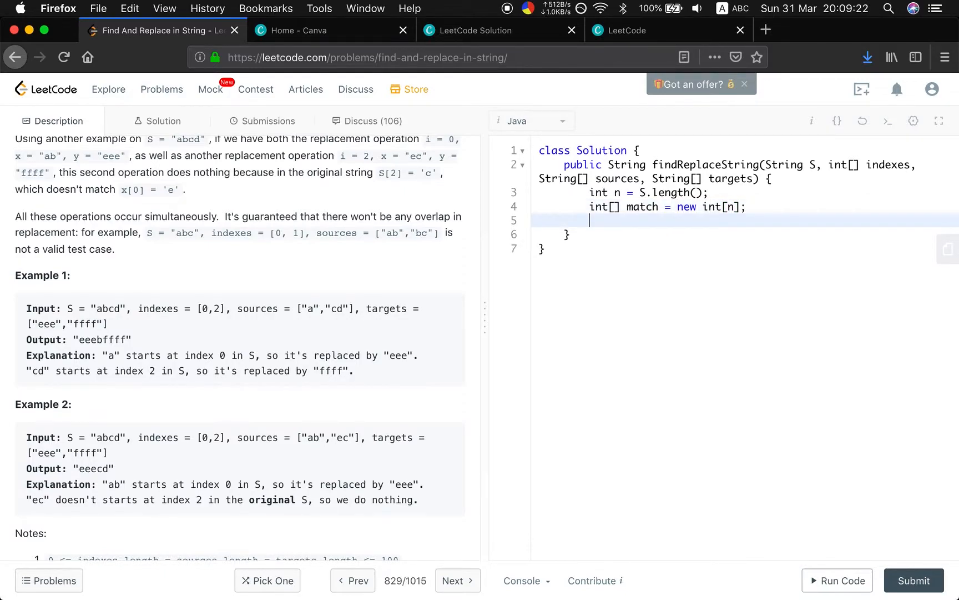
type("Arrays")
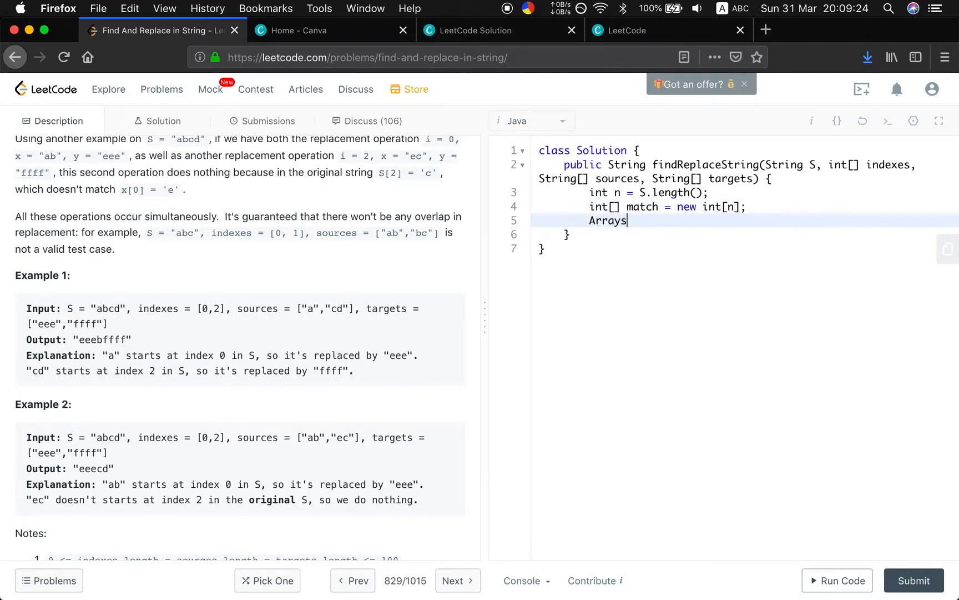
type(".fill(match, -1);")
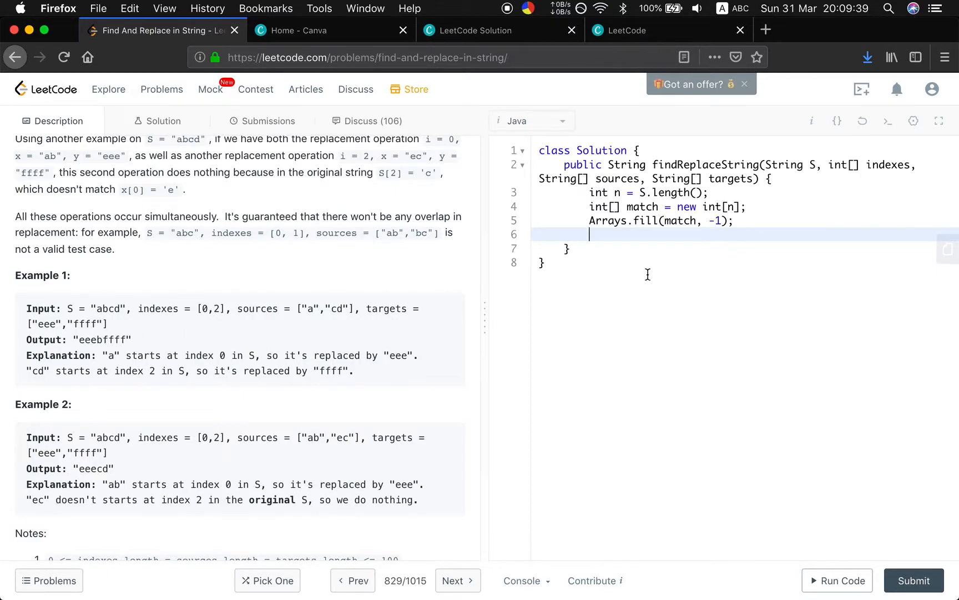
mouse_move(616, 236)
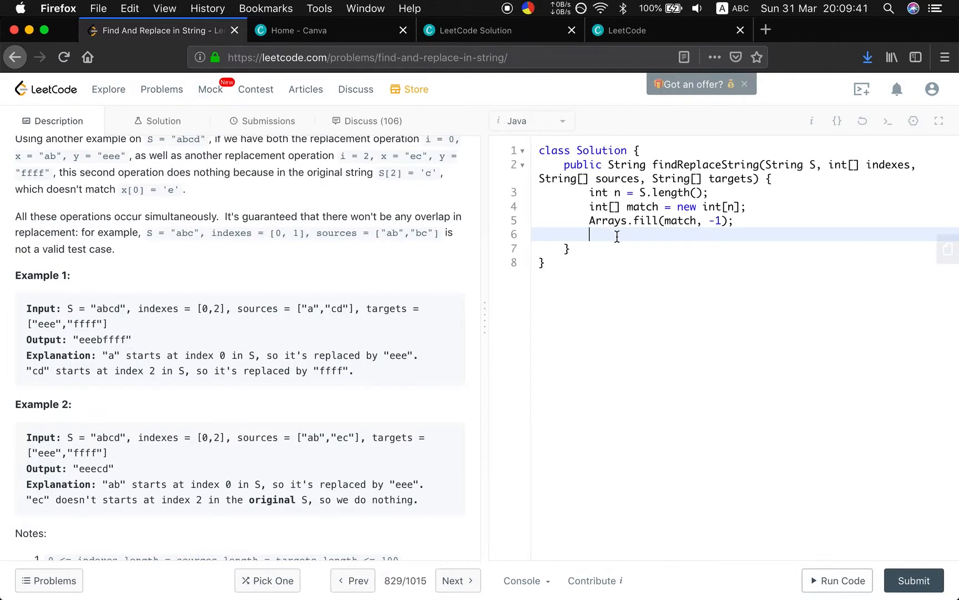
Open a for loop with i from 0 to indexes.length.
type("for")
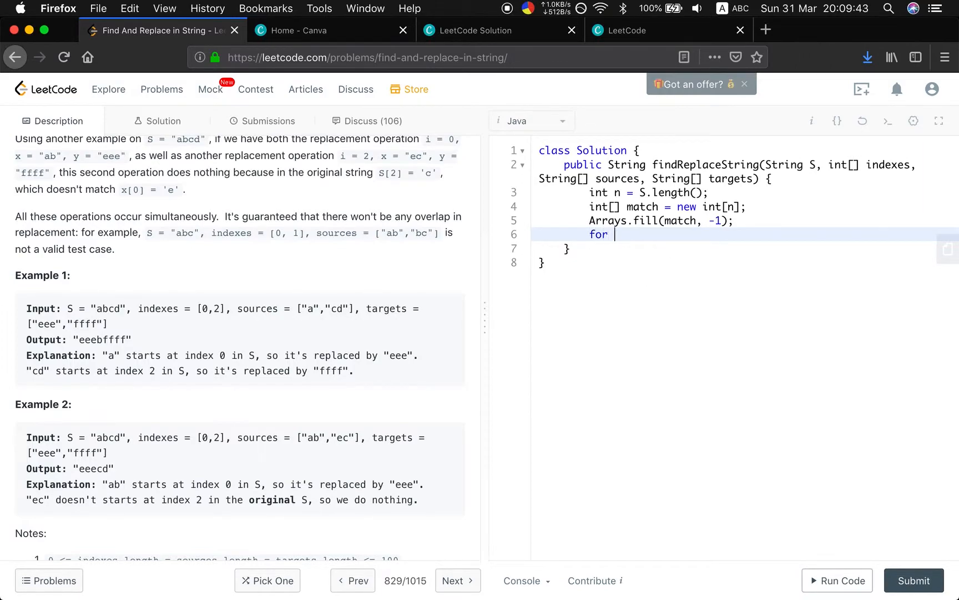
type("(int i =")
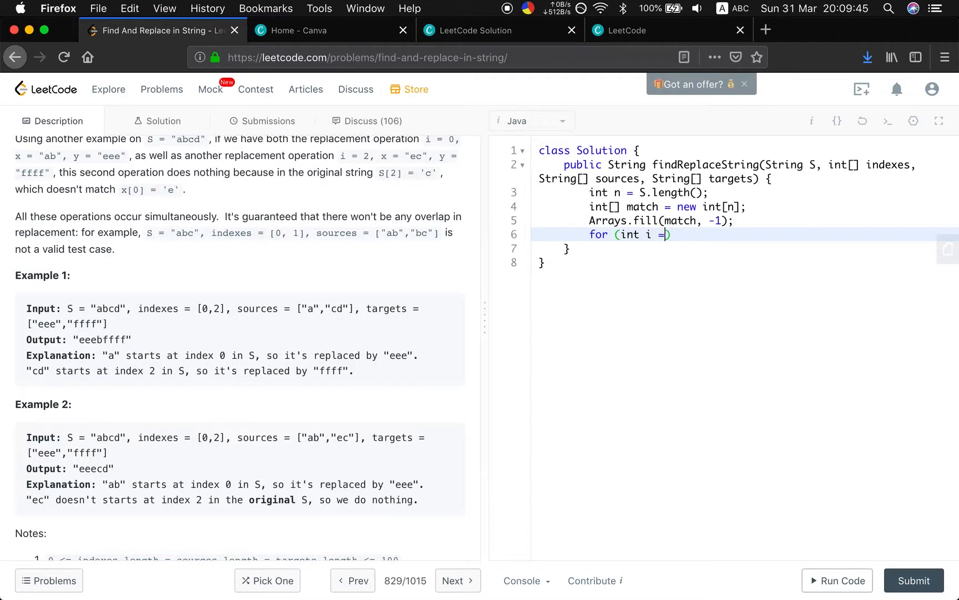
type("0; i < indexe")
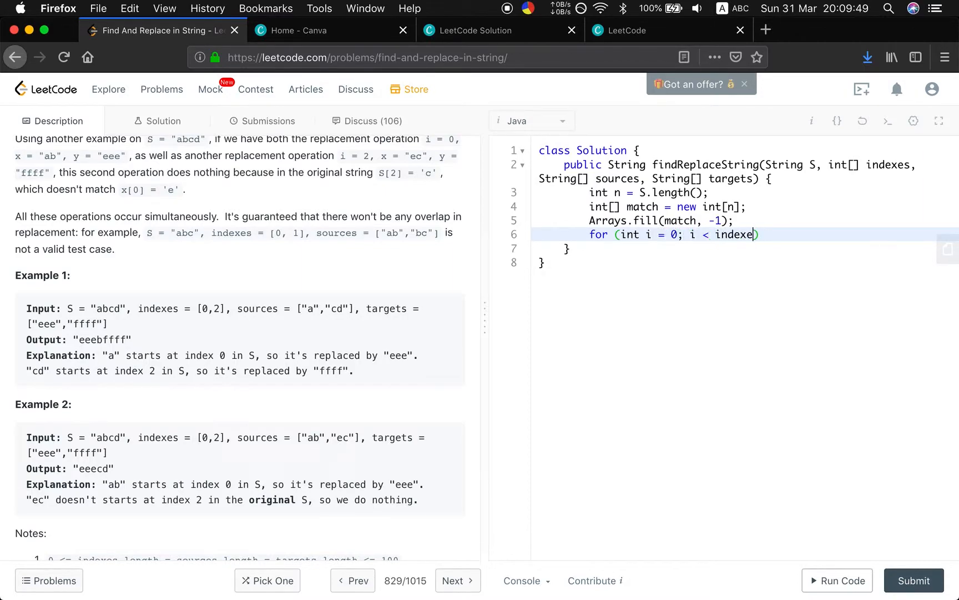
type("s.length; i")
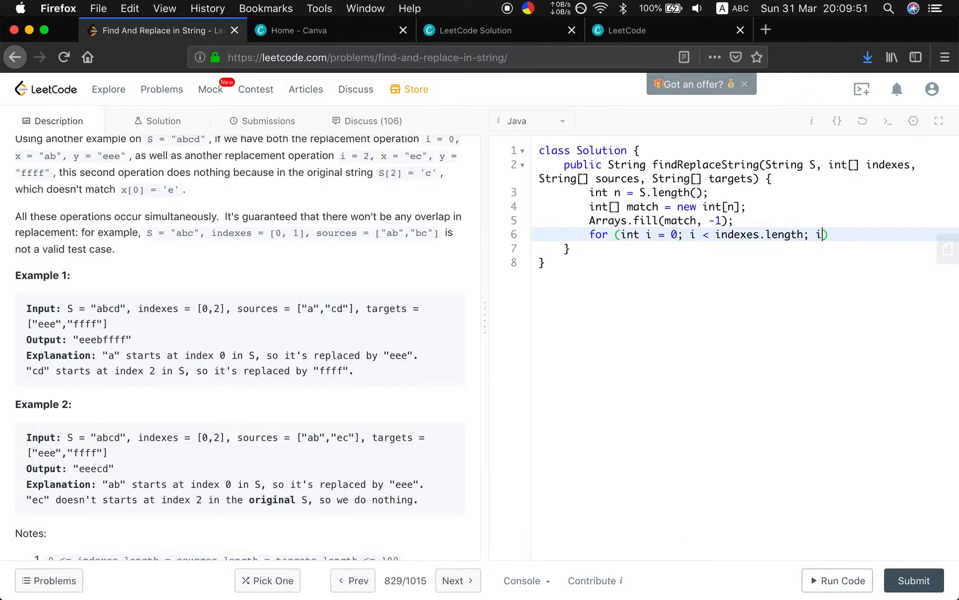
type("++) {")
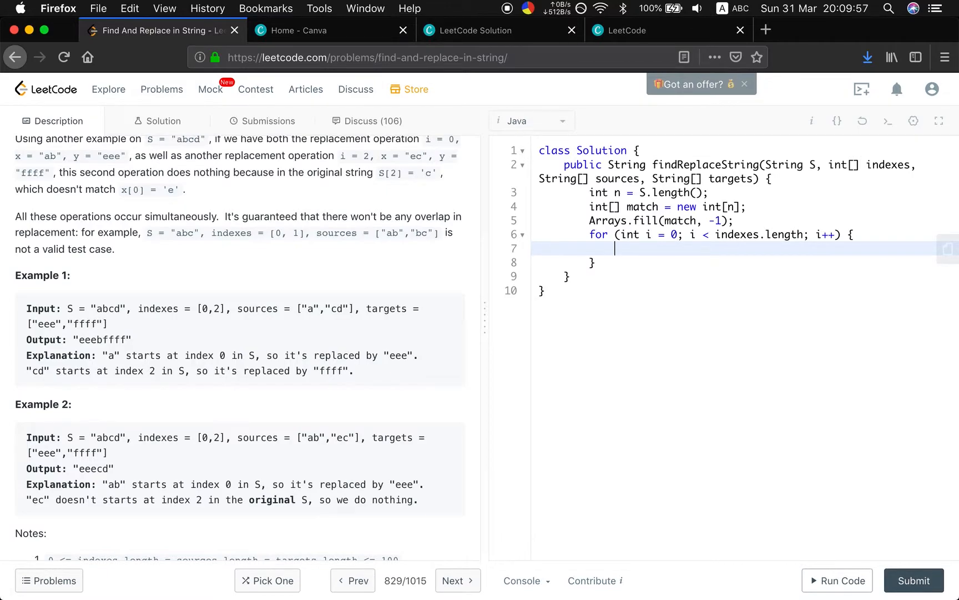
Start the if condition on S.substring(indexes[i], indexes[i] + sources[i].length()).
type("if (S.sus")
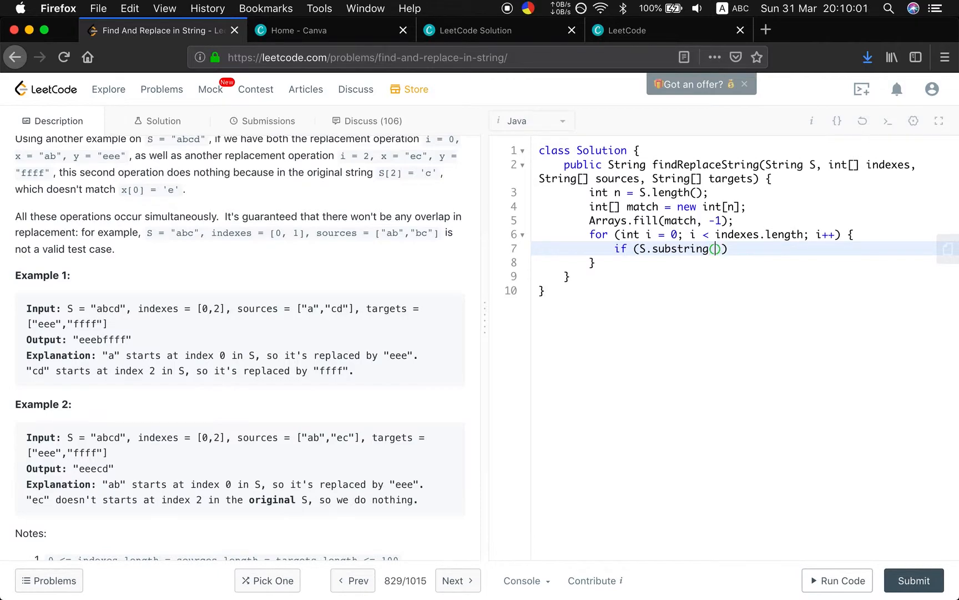
type("indexes[]")
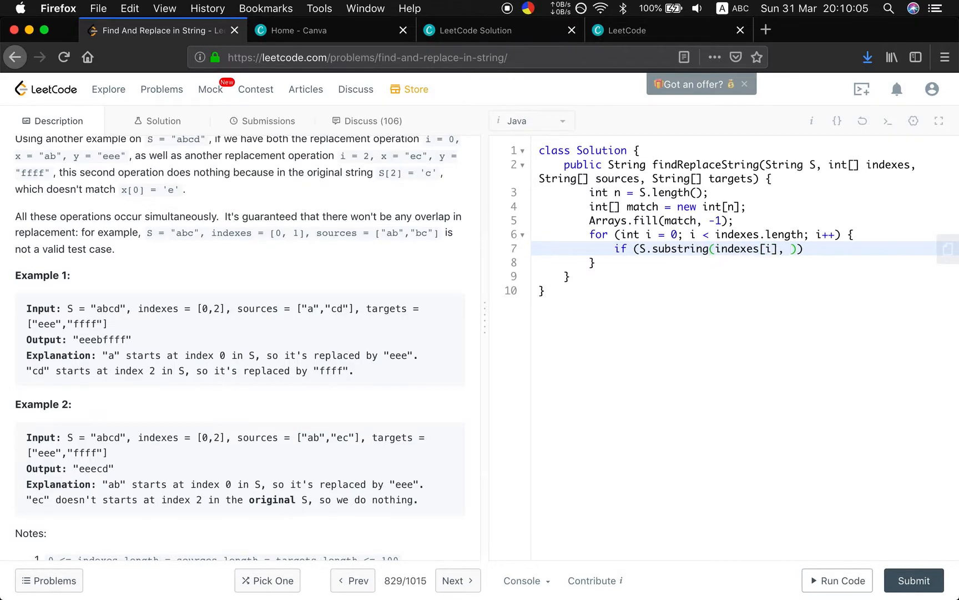
type("indexes[i]")
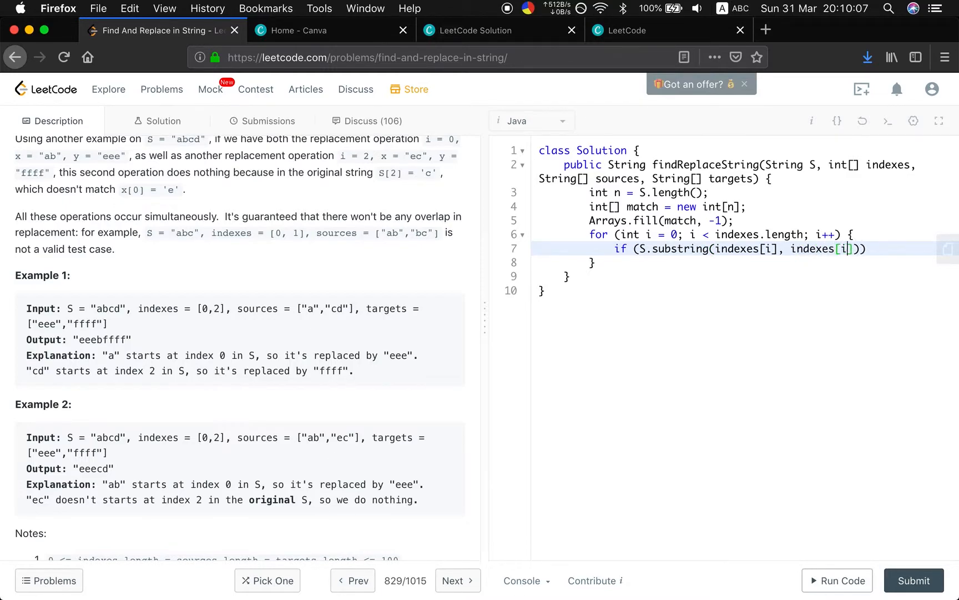
type("+ souce")
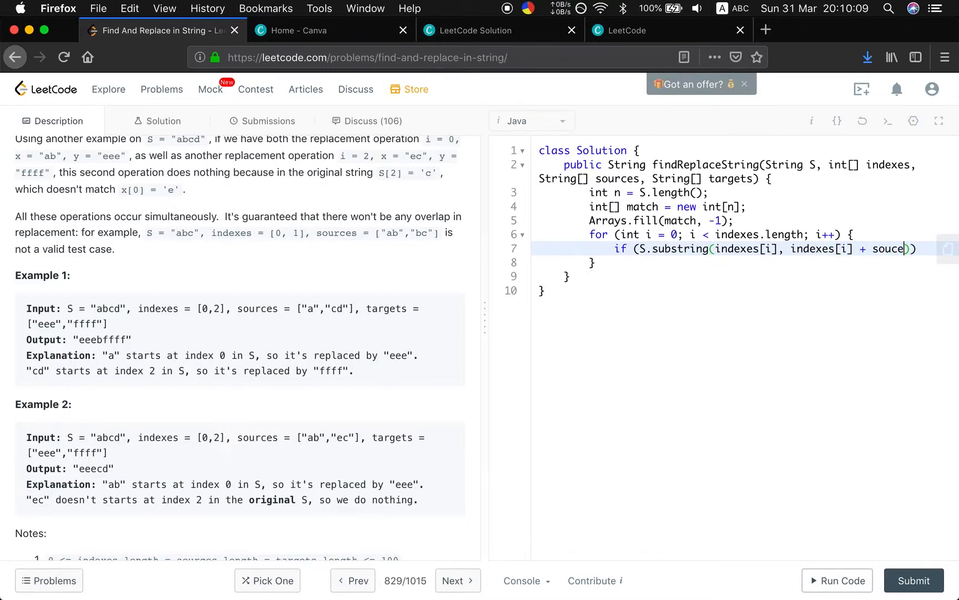
type("s[i]")
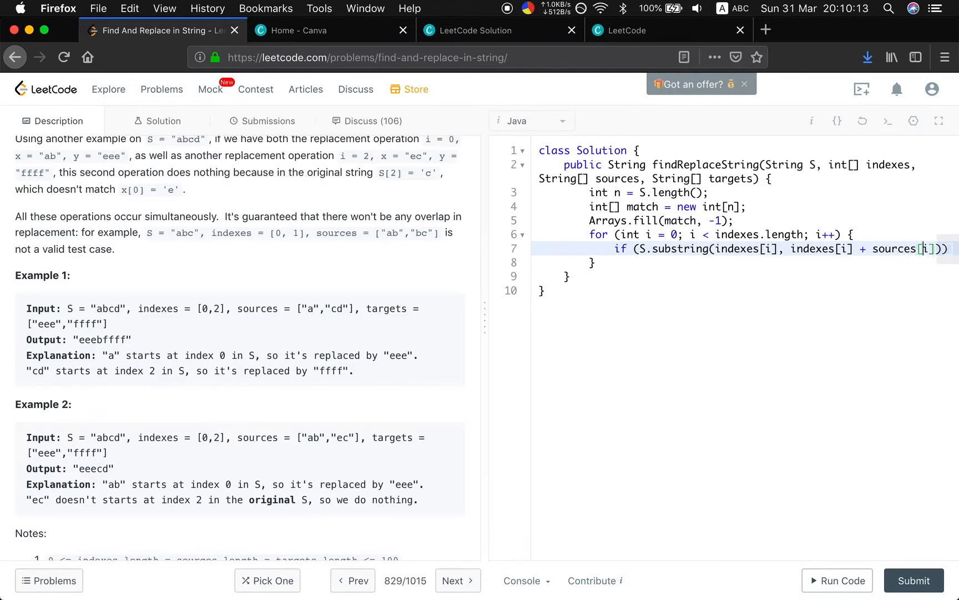
type("..lengt")
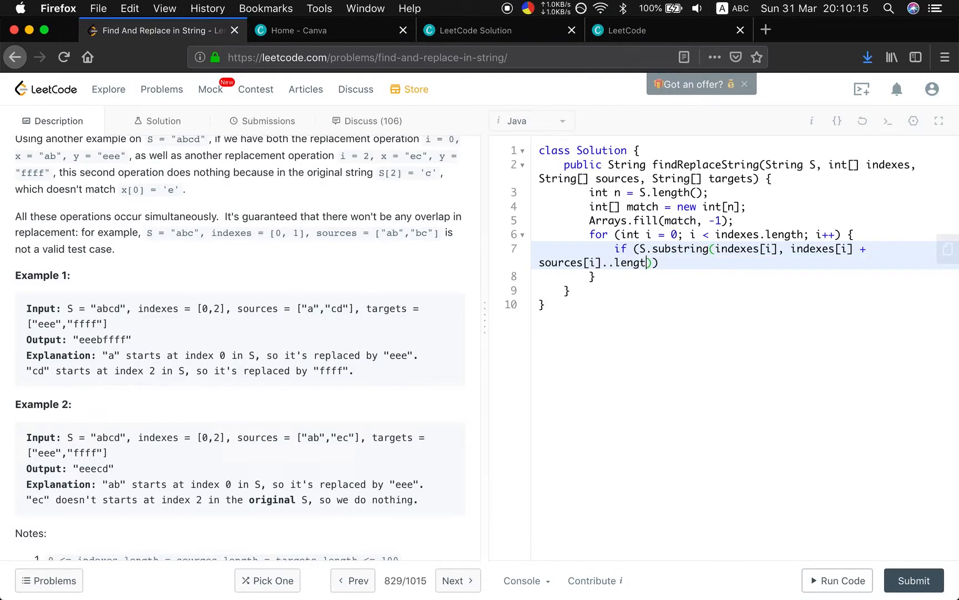
type("h")
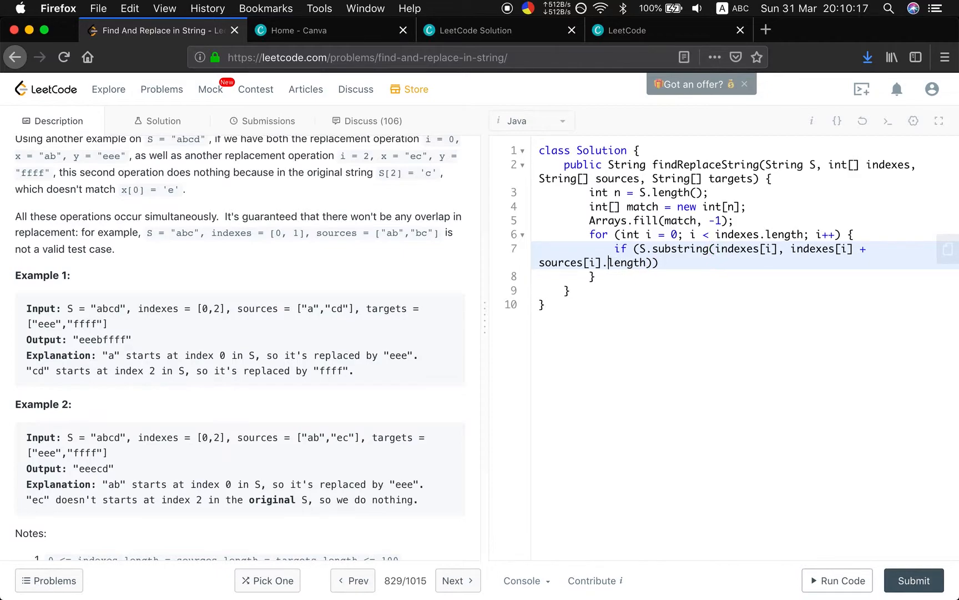
type("()")
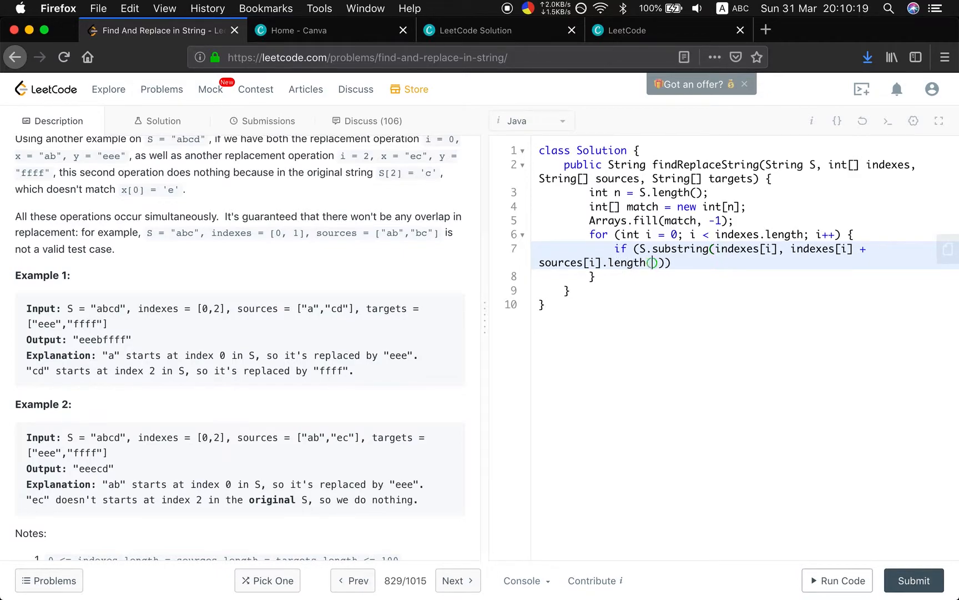
type(")")
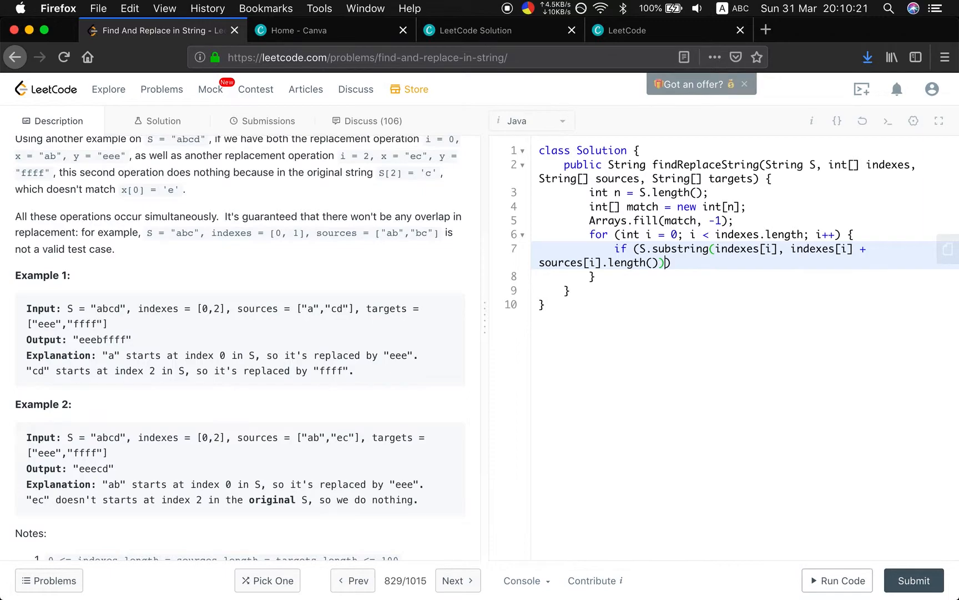
Compare that substring with sources[i] and set match[indexes[i]] = i.
type(".eq")
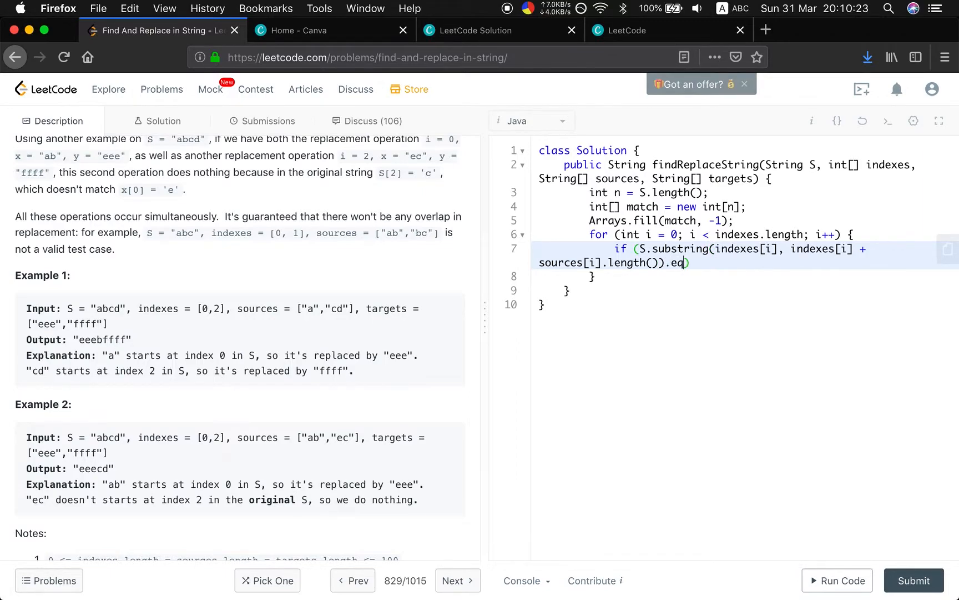
type("uals(sou")
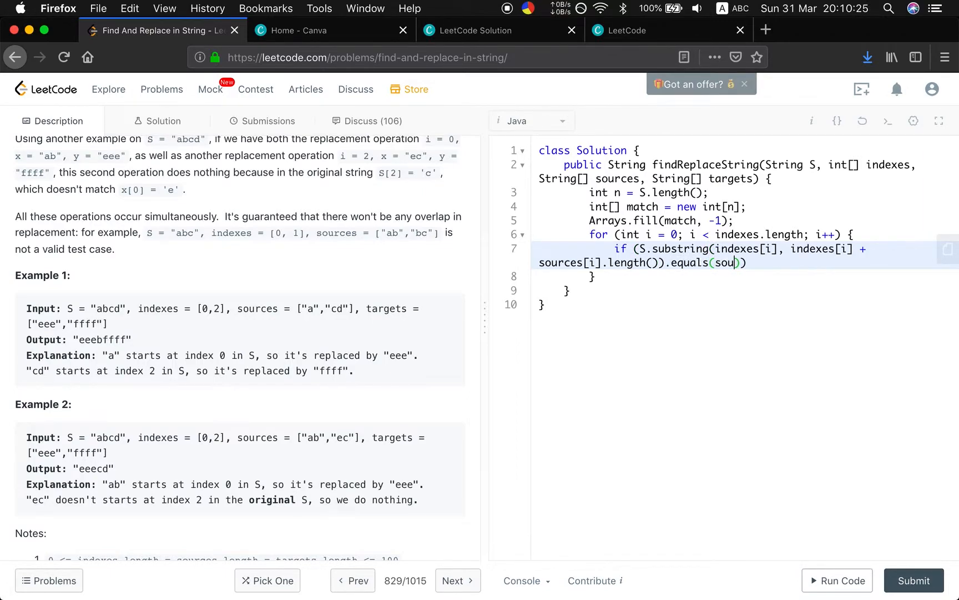
type("rces[i]))")
type("match[")
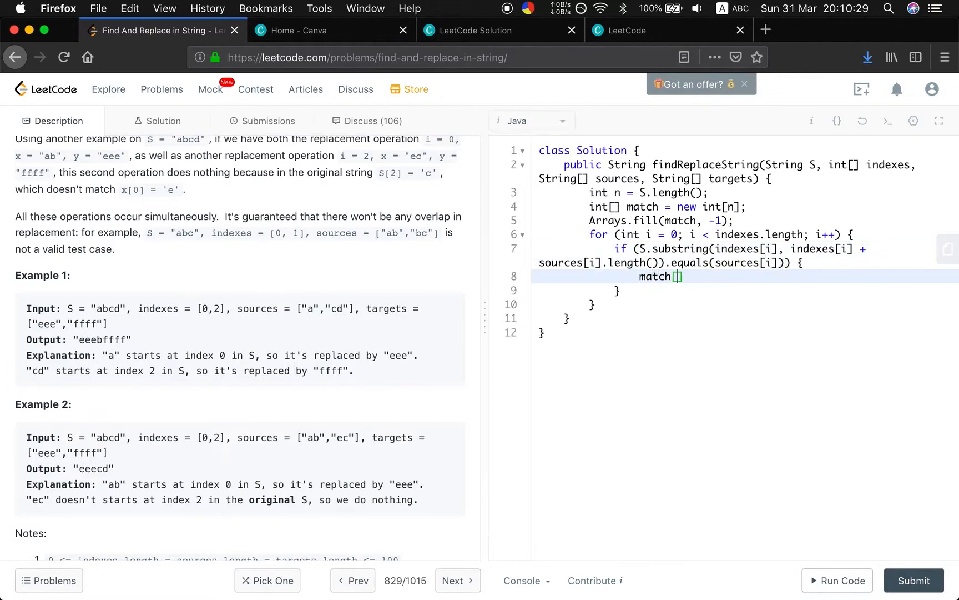
type("inde")
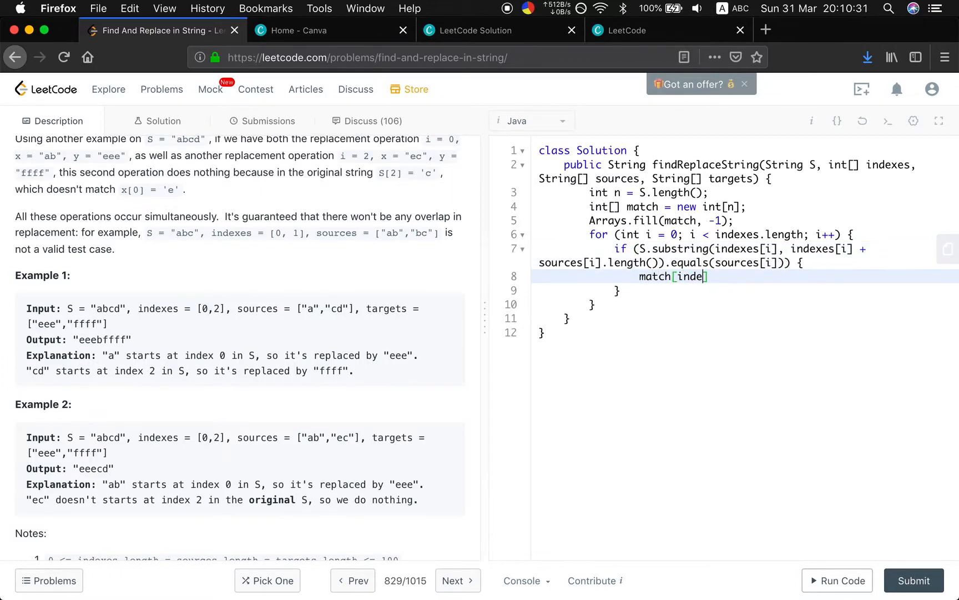
type("xes[i]] =")
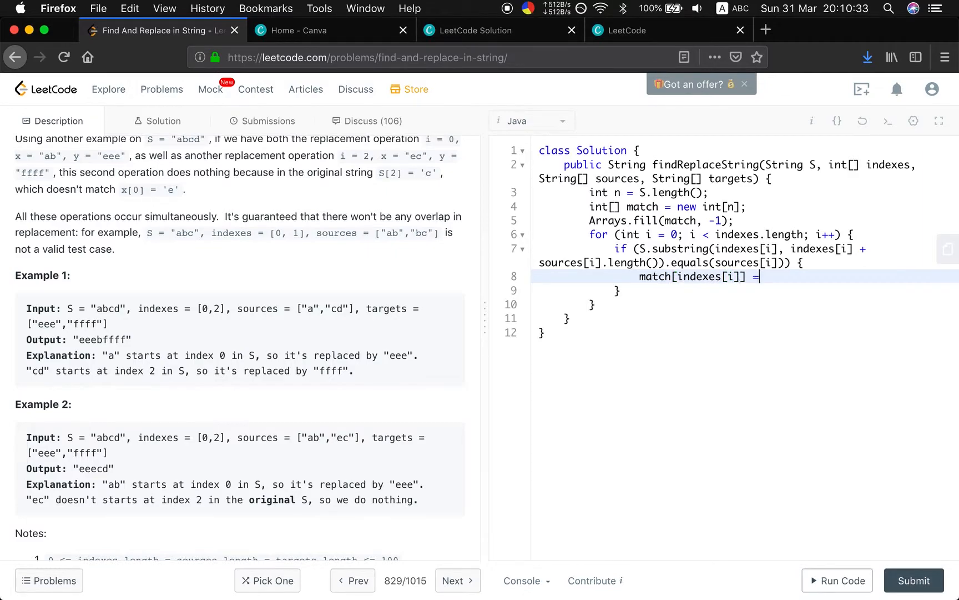
type("i;")
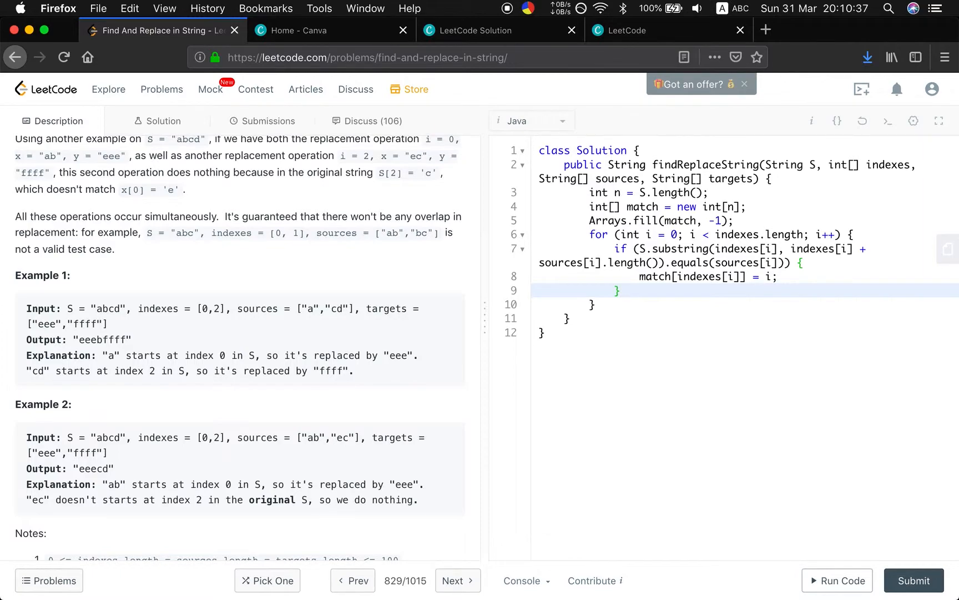
Declare StringBuilder sb = new StringBuilder().
type("St")
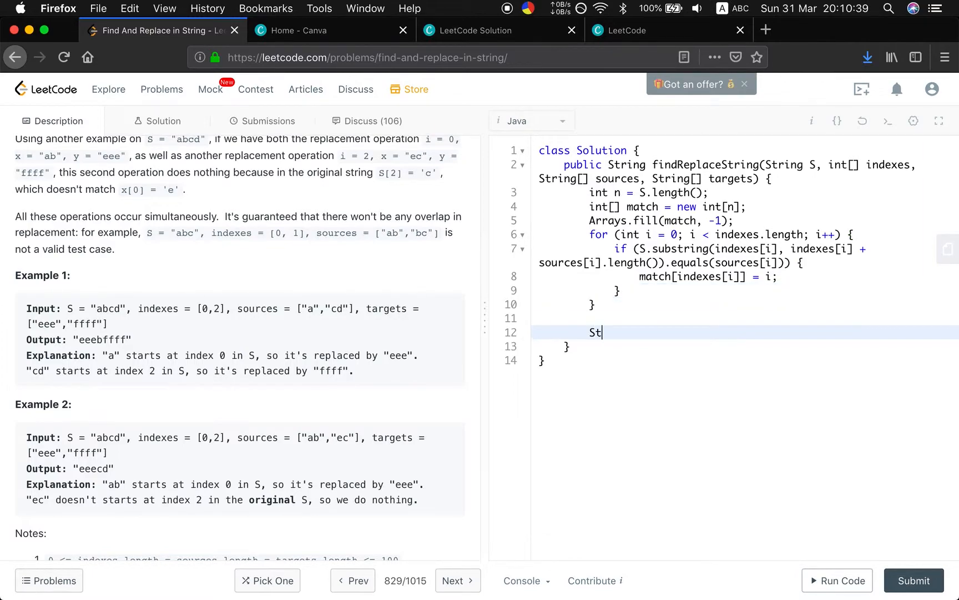
type("ringBuilder sb =")
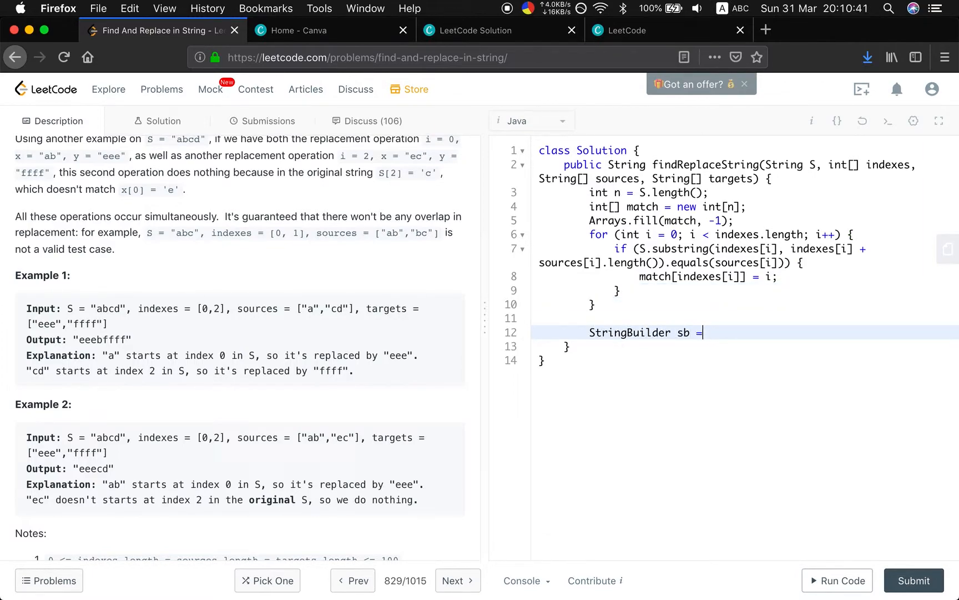
type("new StringBu")
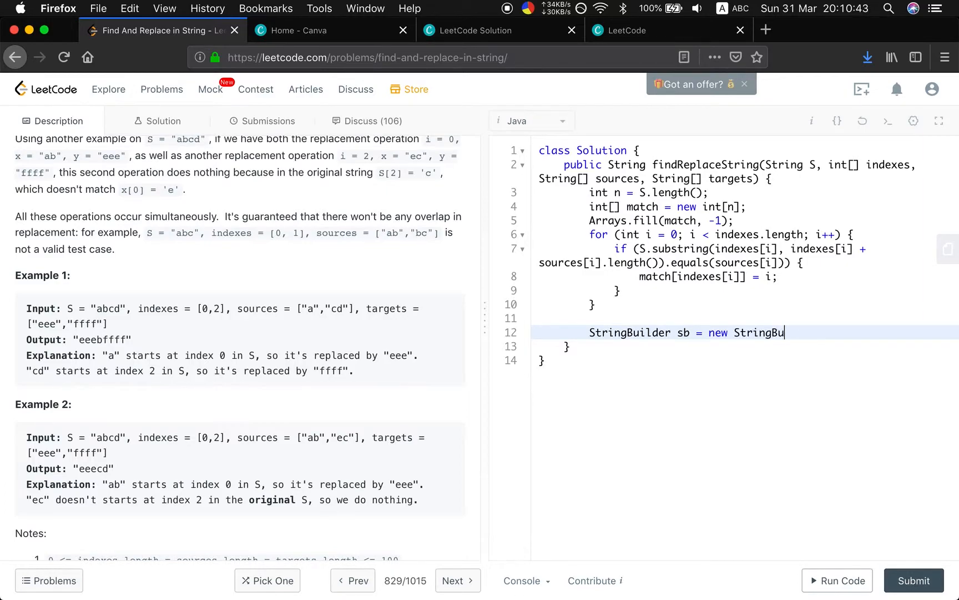
type("ilder();")
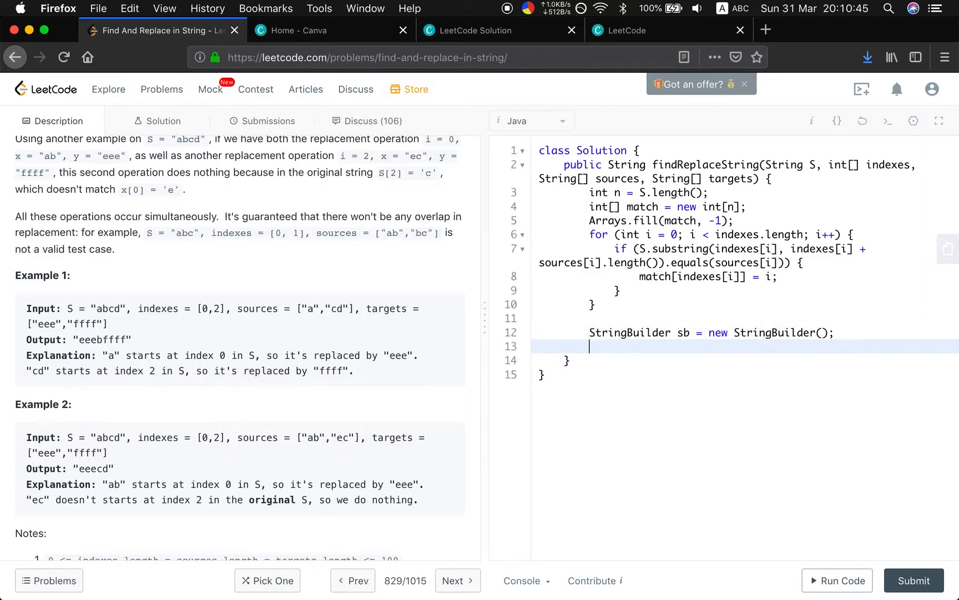
Add a for (int i = 0; i < n; ) loop with an empty body.
type("for (int i)")
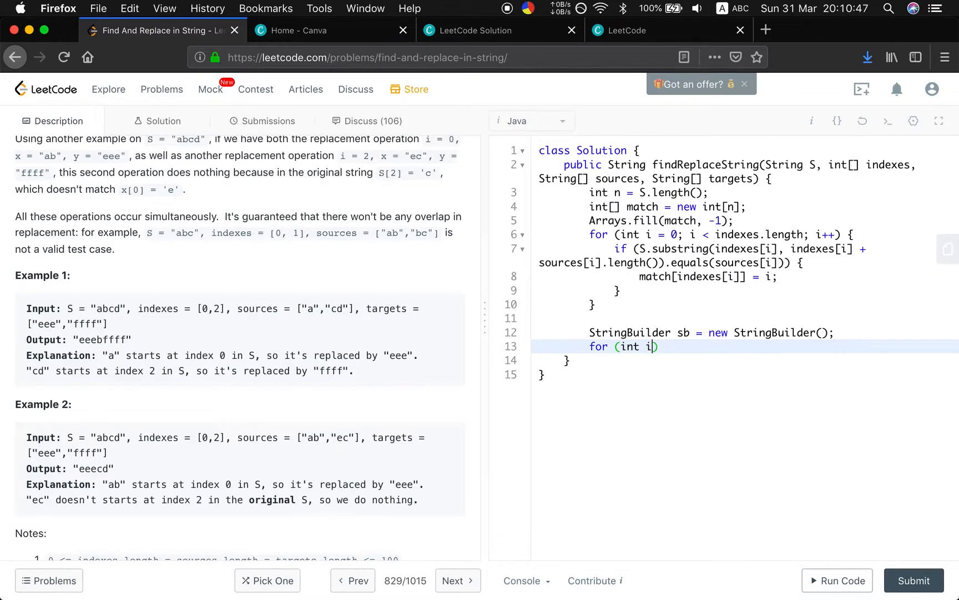
type("= 0; i < n;")
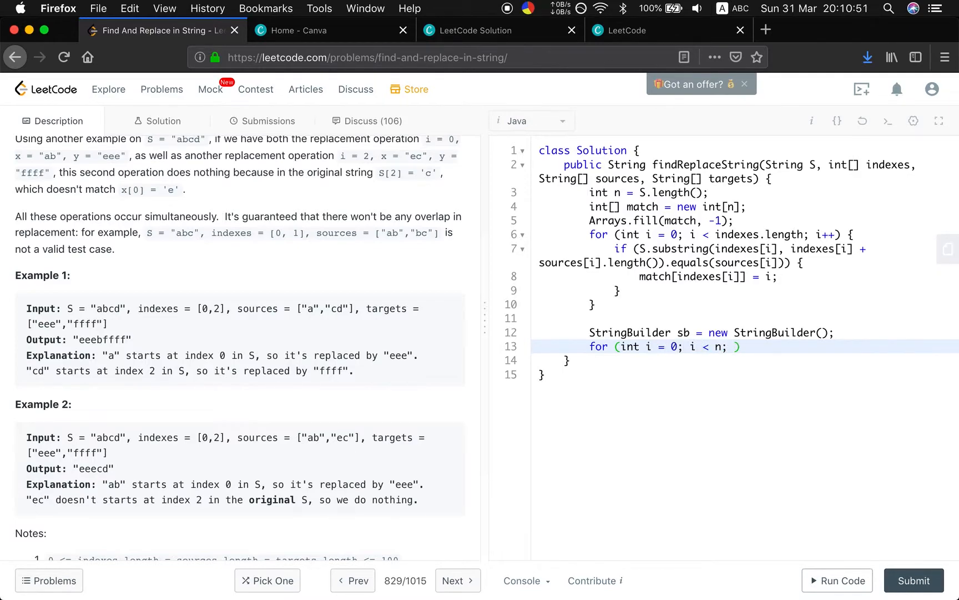
type("{")
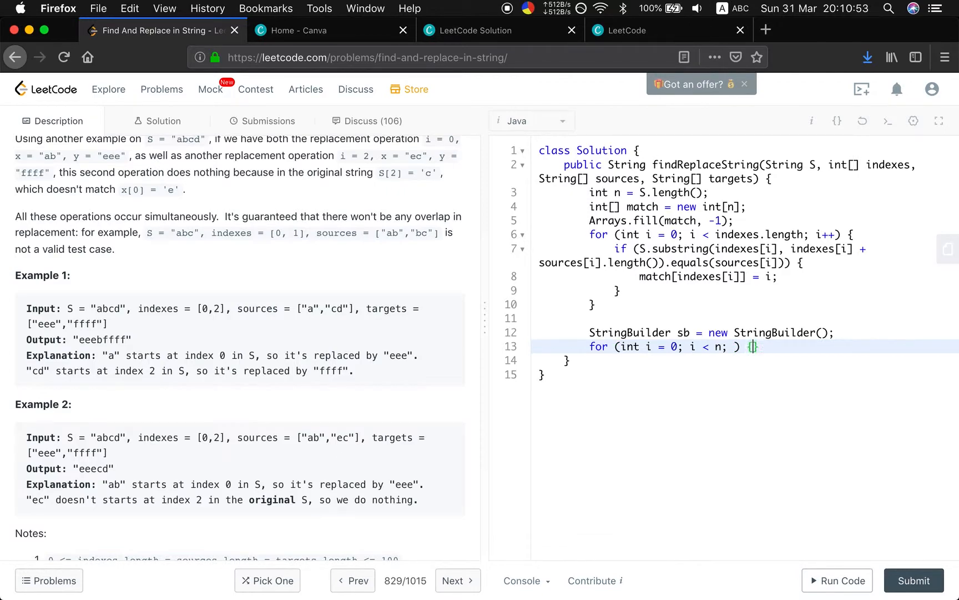
key("enter")
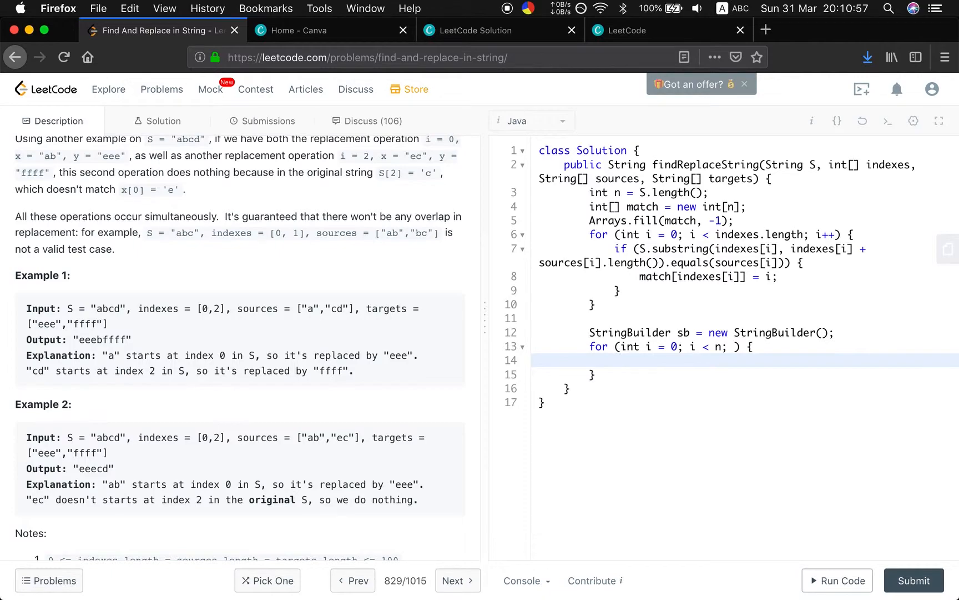
When match[i] != -1, append targets[match[i]] and advance i by sources[match[i]].length().
type("if (match[i")
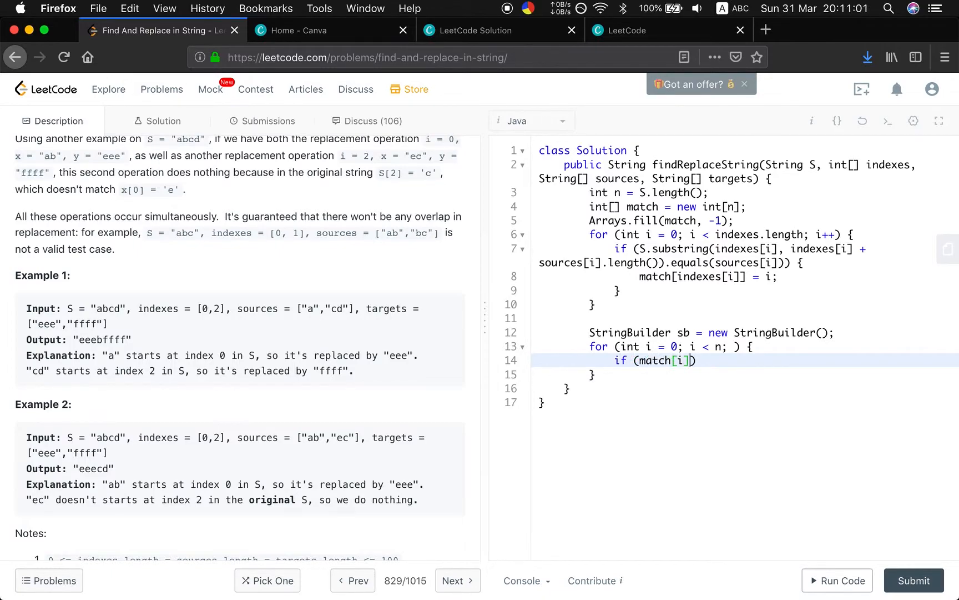
type("!= -1")
type("s")
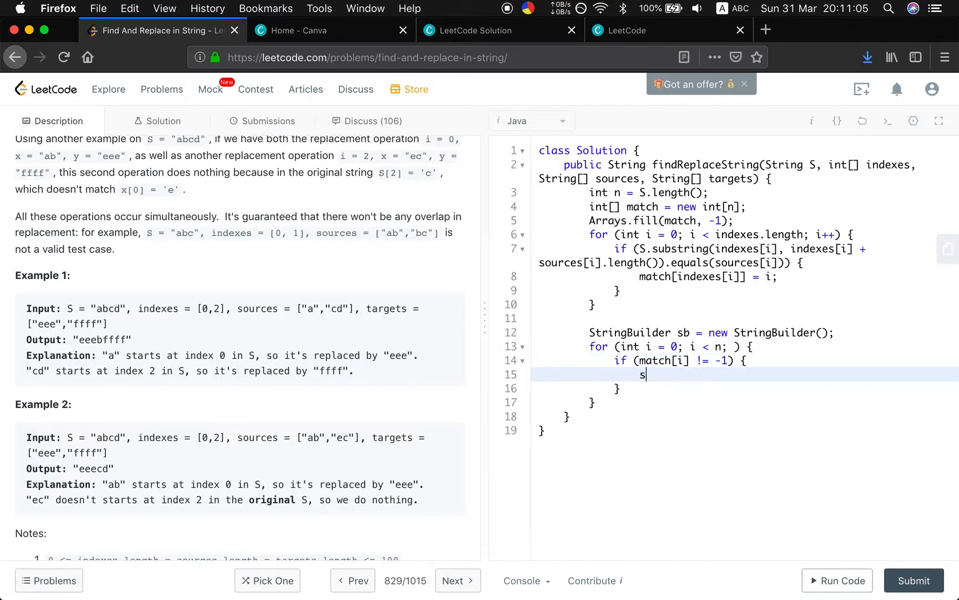
type("b.appen")
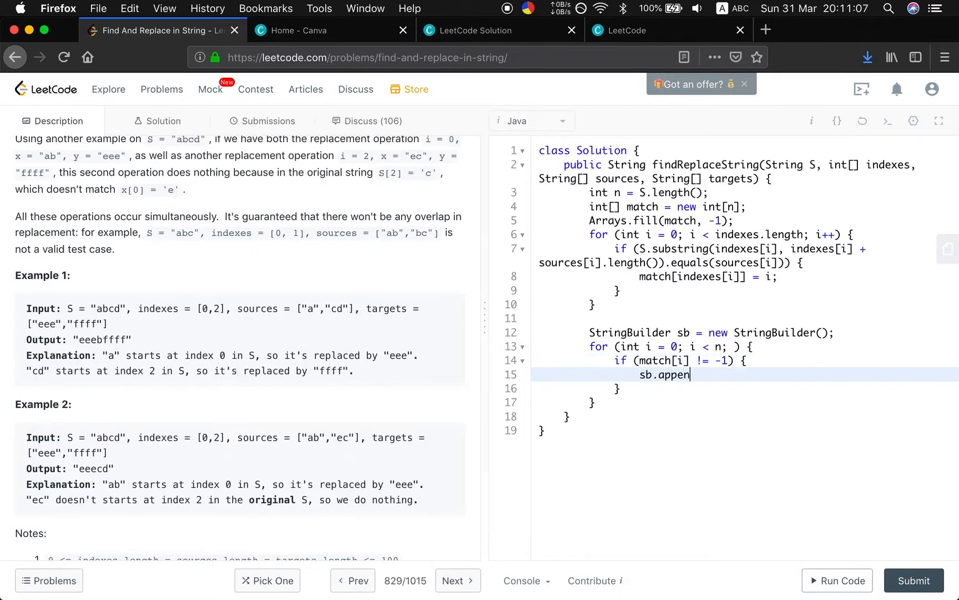
type("d(targets)")
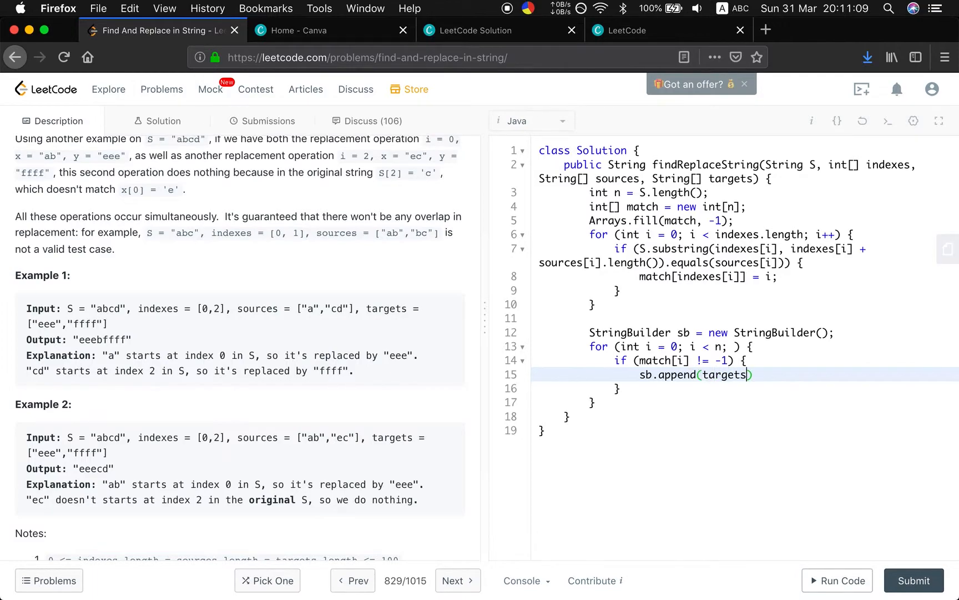
type("[]")
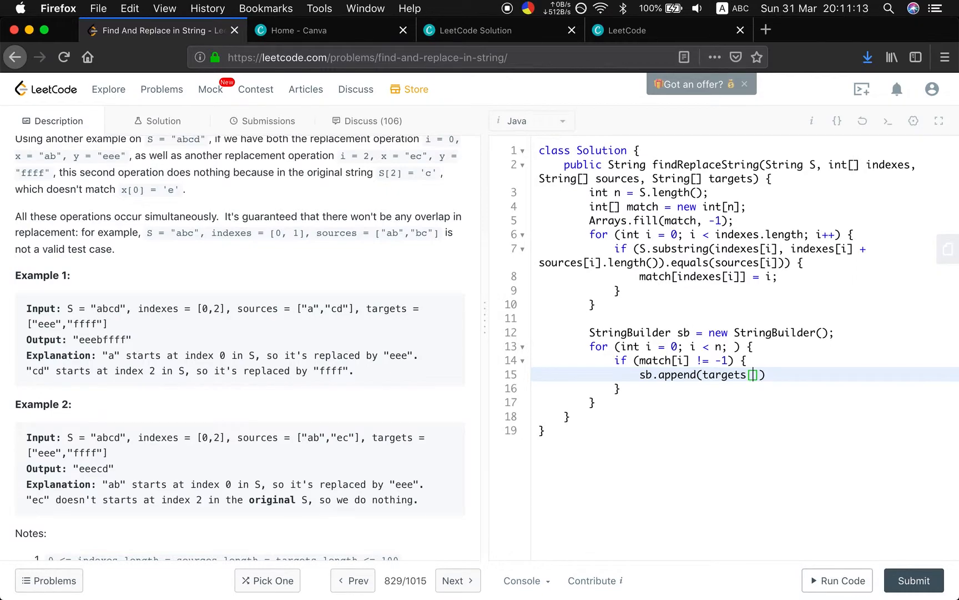
type("match[i]")
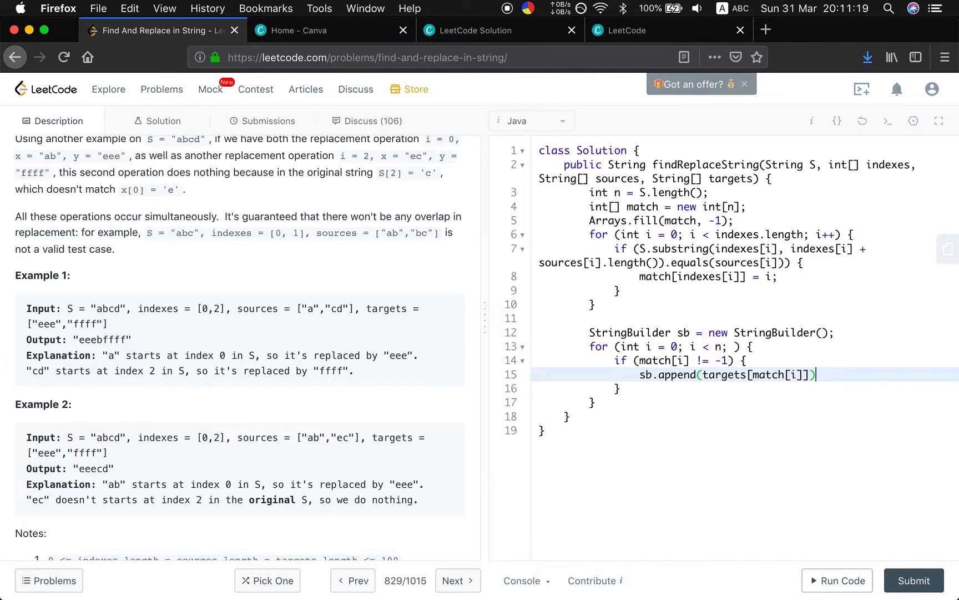
type(";")
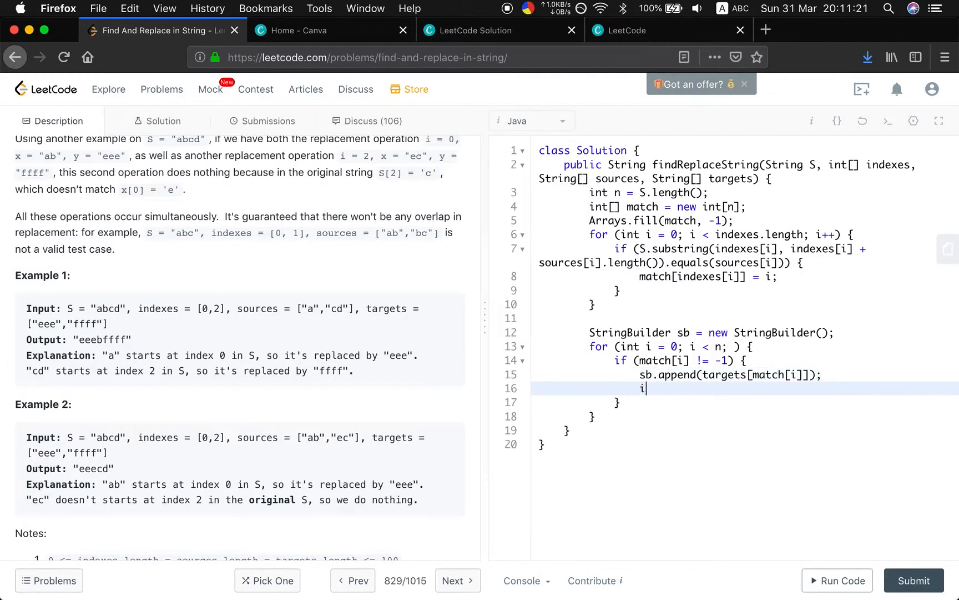
type("+=")
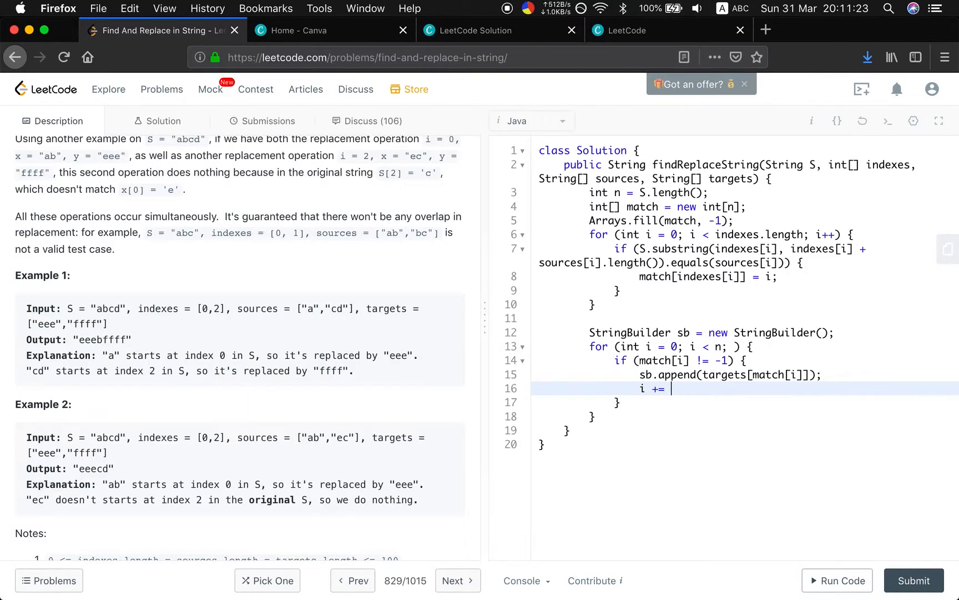
type("sources[]")
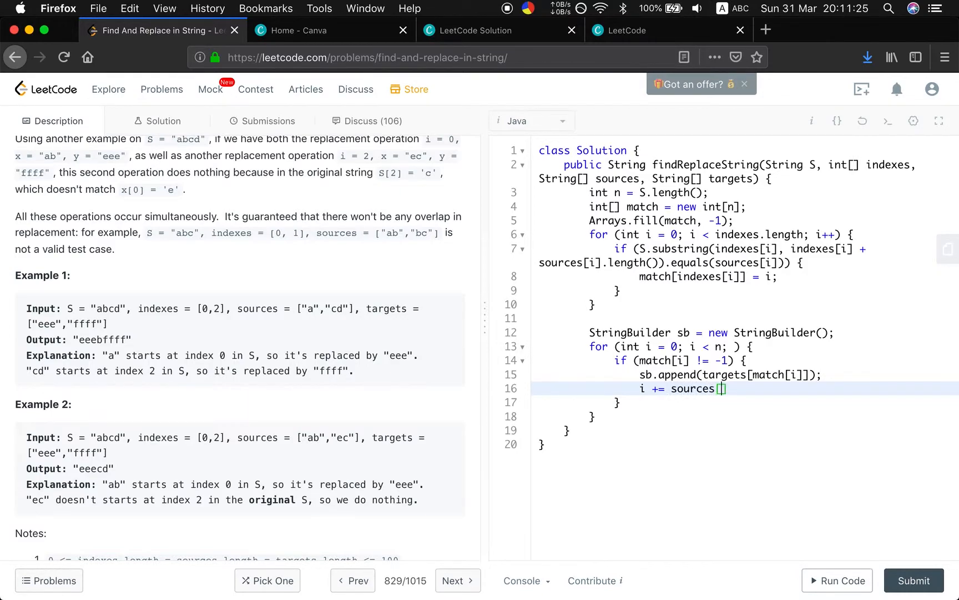
type("match[]")
left_click(746, 403)
type(" else {")
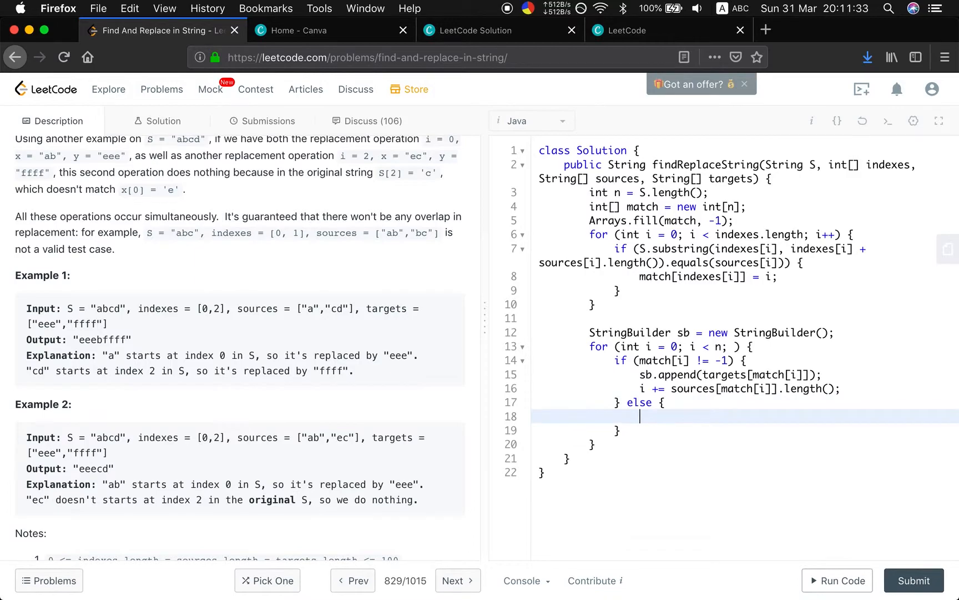
Otherwise append S.charAt(i) and increment i, then begin the return statement.
type("sb.ap")
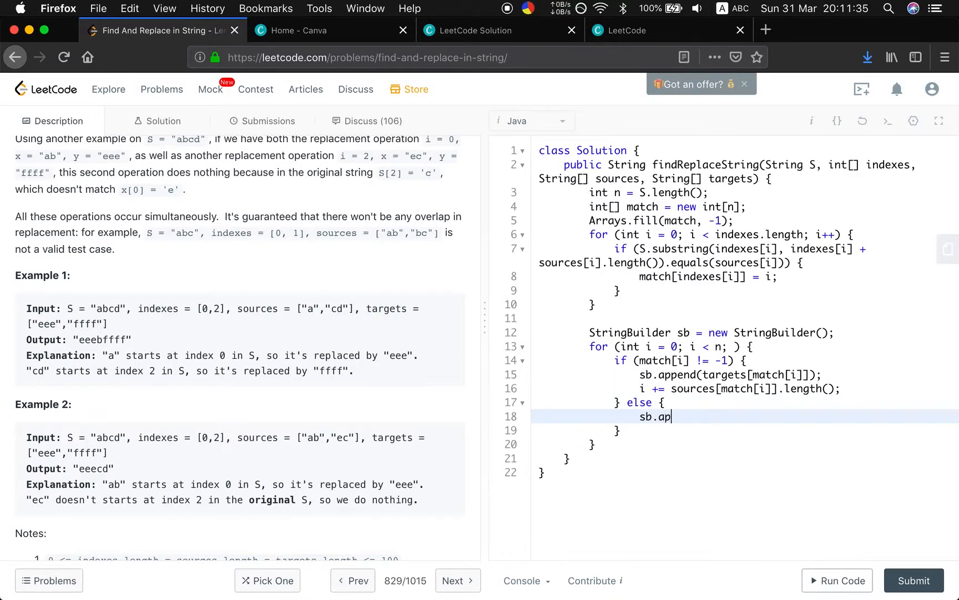
type("pend()")
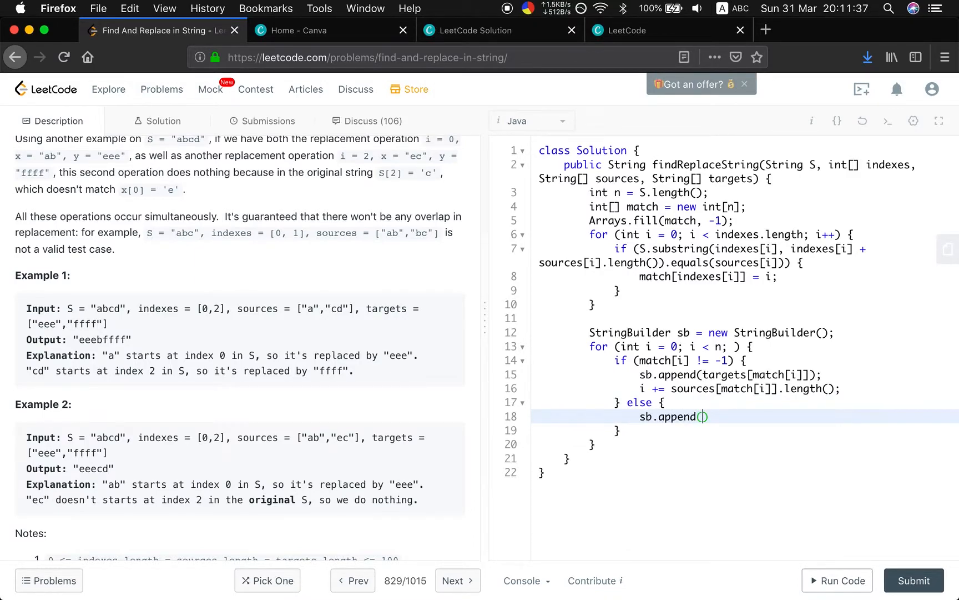
type("S.charAt(")
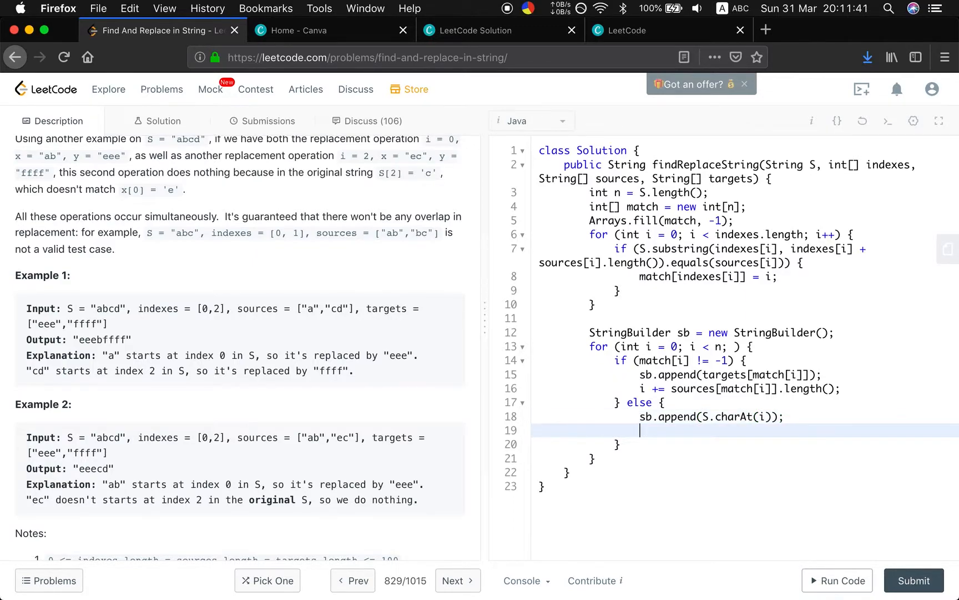
type("i++;")
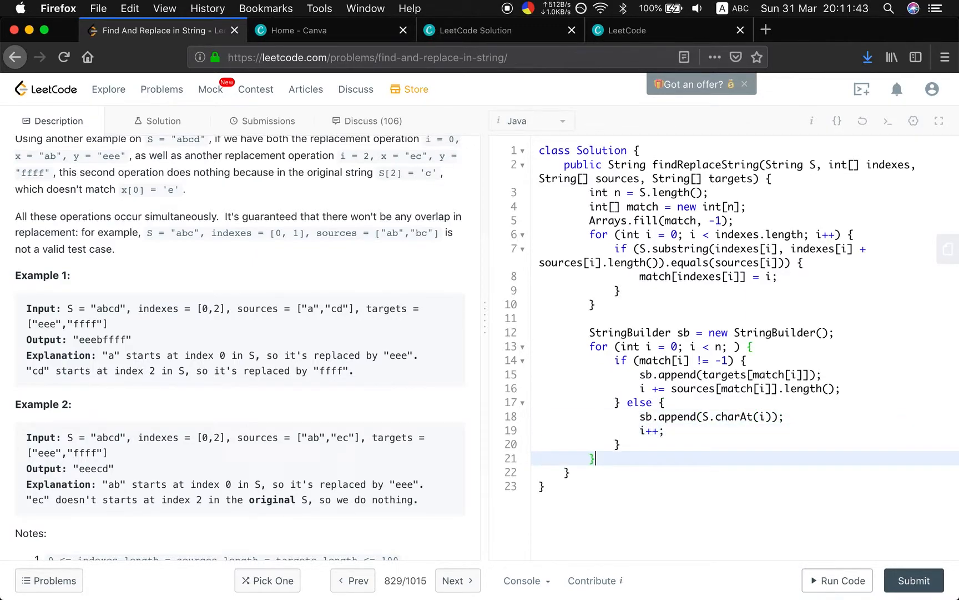
type("rt")
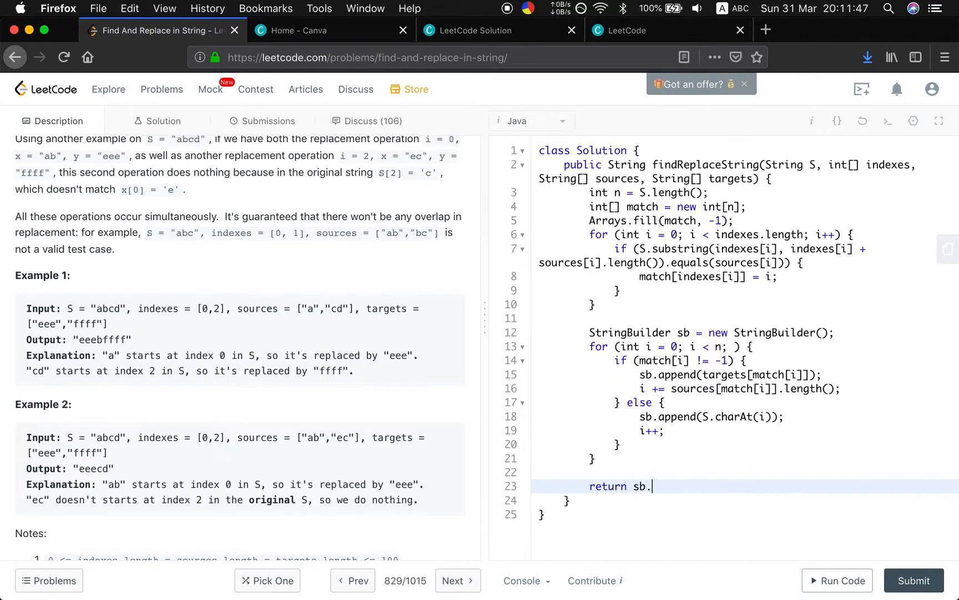
Complete return sb.toString(), submit the solution, and return to the Description tab.
type("toString();")
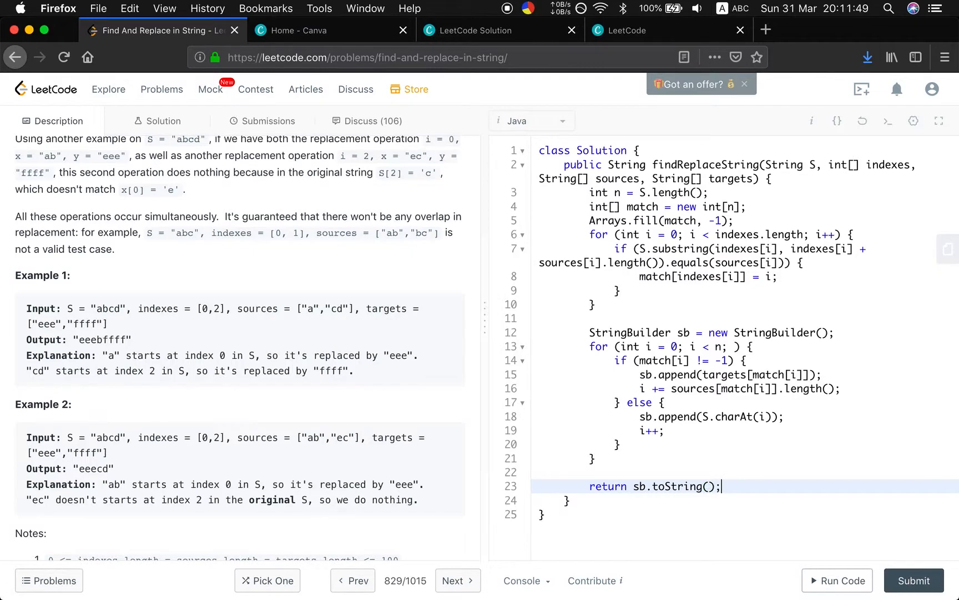
left_click(838, 580)
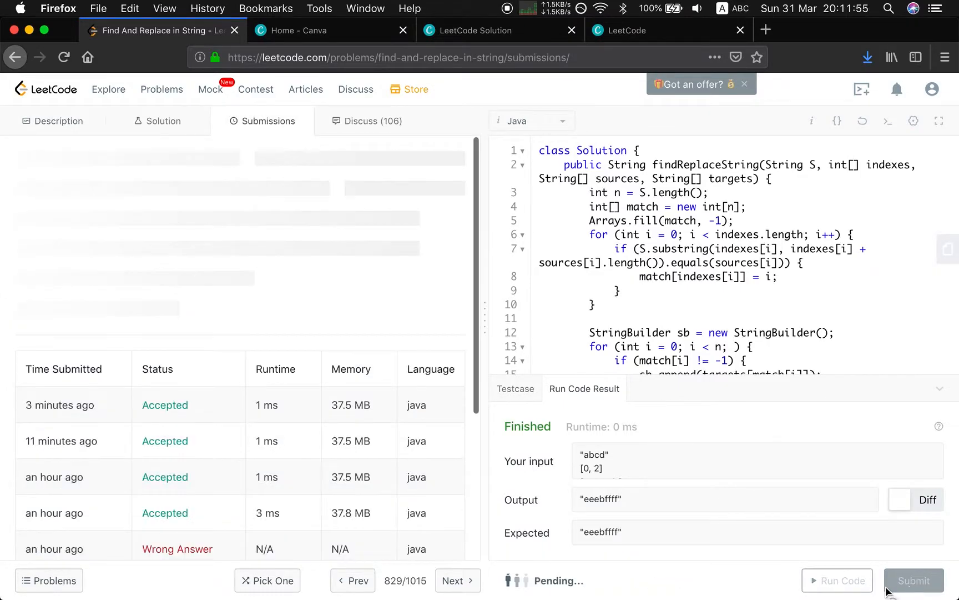
left_click(912, 581)
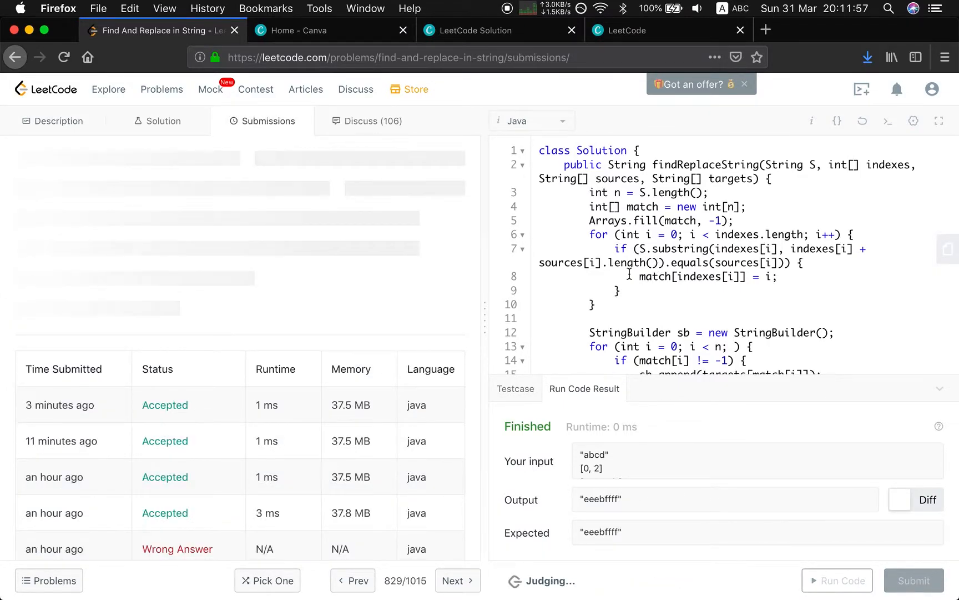
left_click(59, 121)
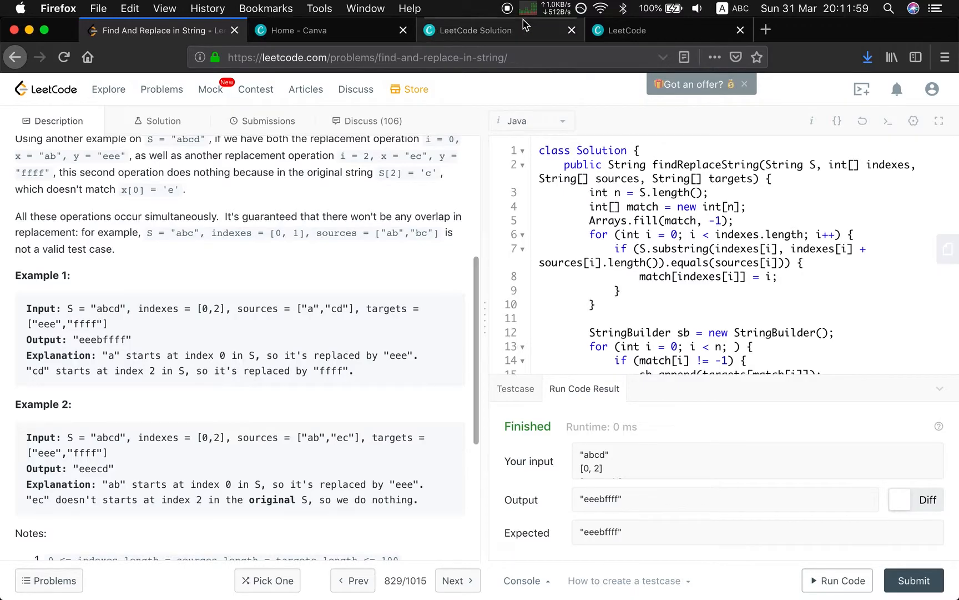